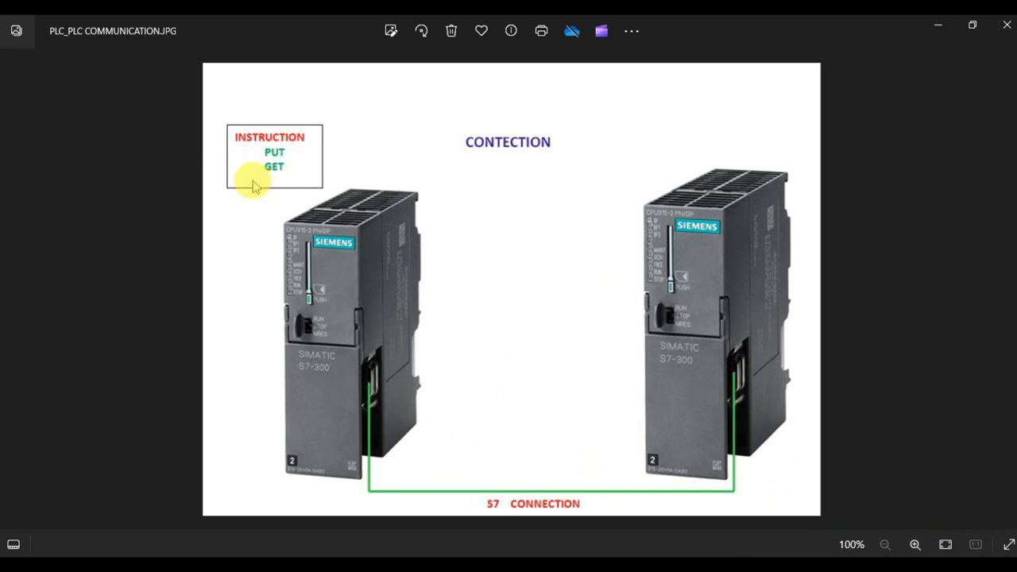
mouse_move(405, 267)
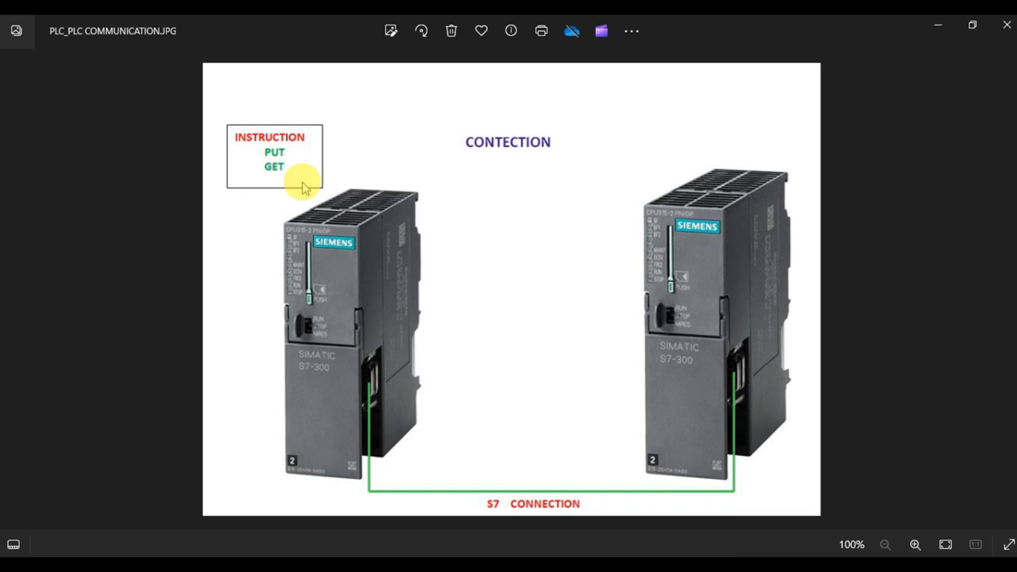
mouse_move(480, 226)
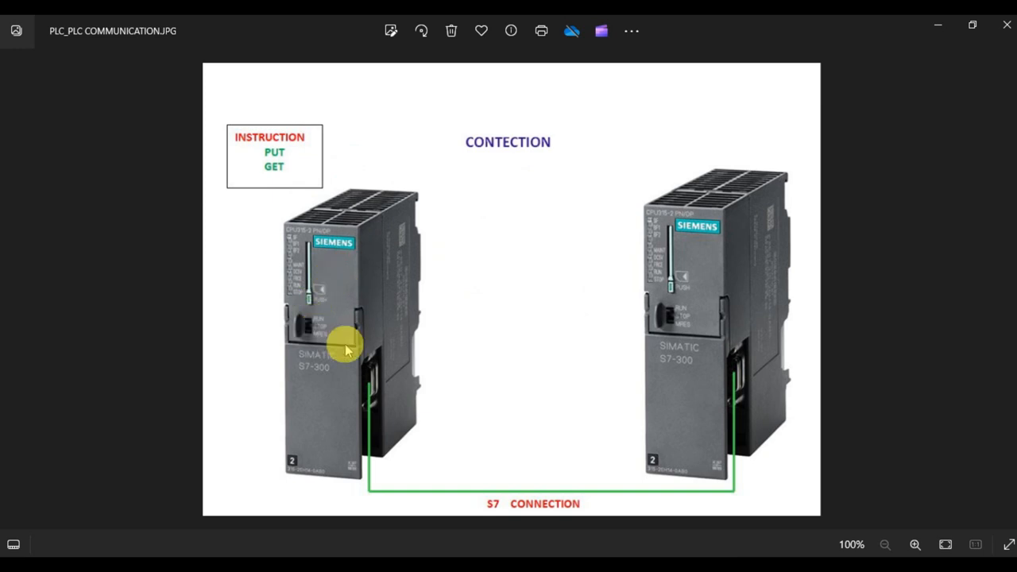
mouse_move(748, 210)
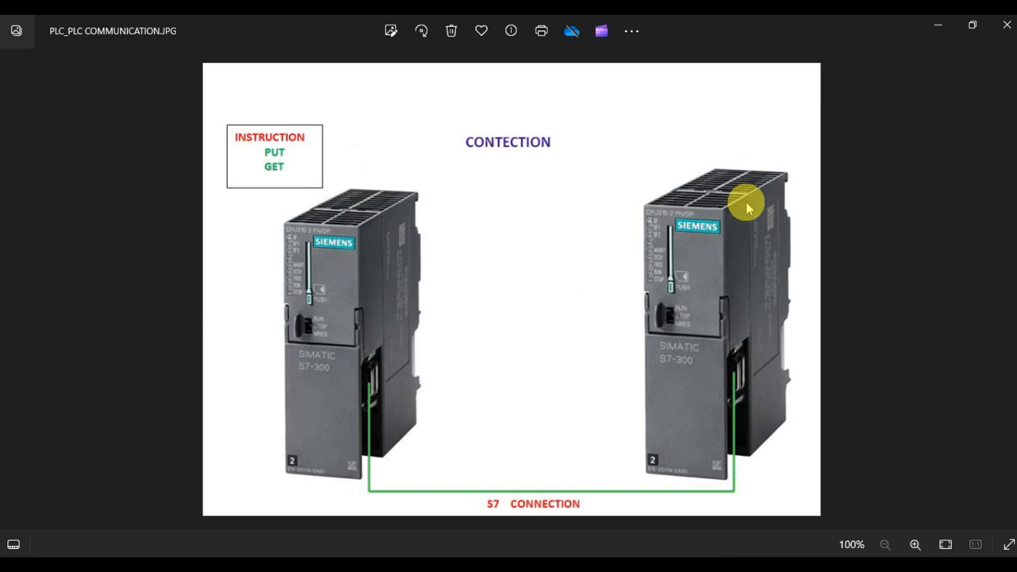
mouse_move(723, 278)
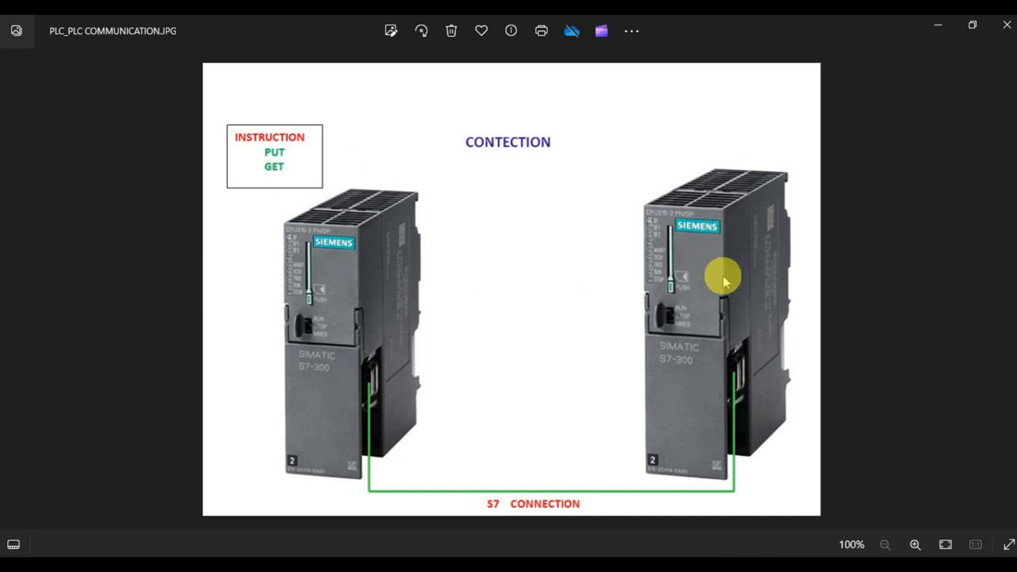
mouse_move(331, 326)
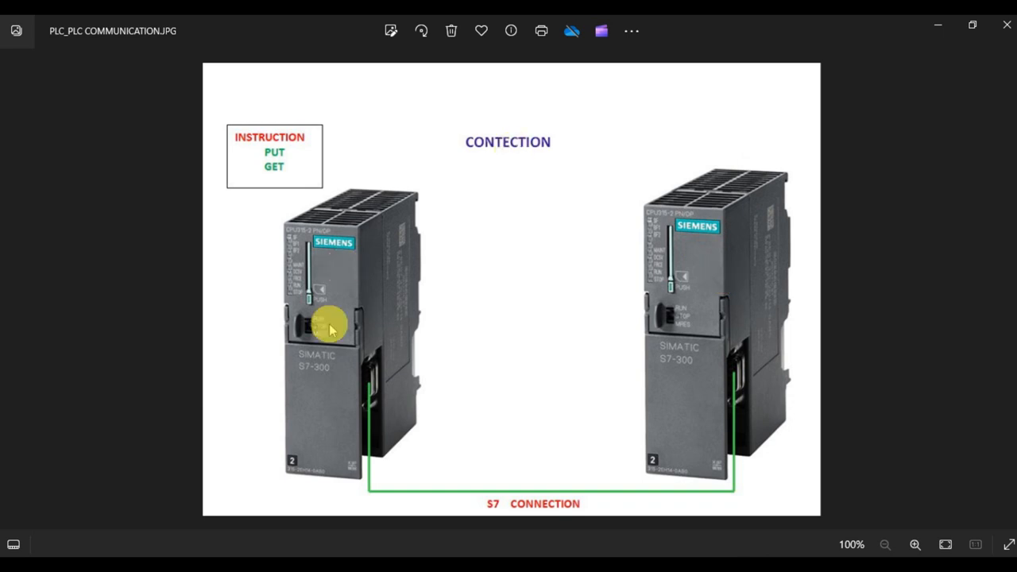
mouse_move(302, 254)
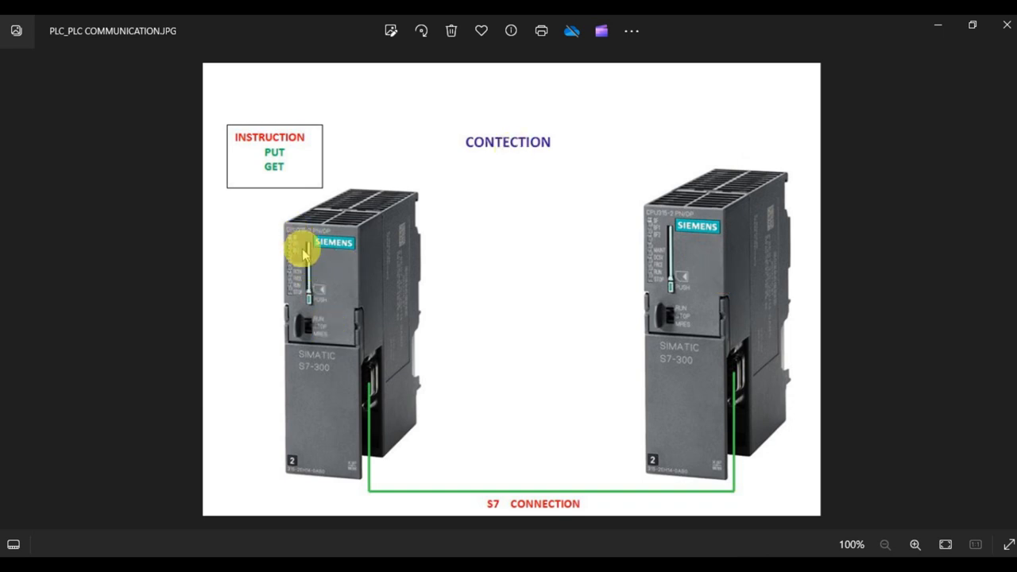
mouse_move(300, 239)
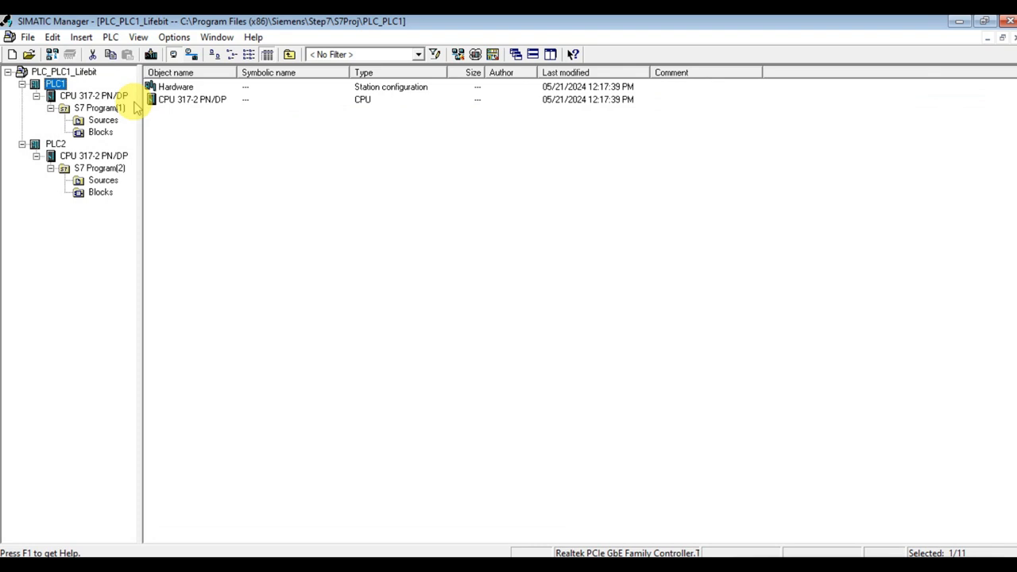
- Enable clock memory at byte 1 on PLC1's CPU and save the hardware configuration
left_click(175, 86)
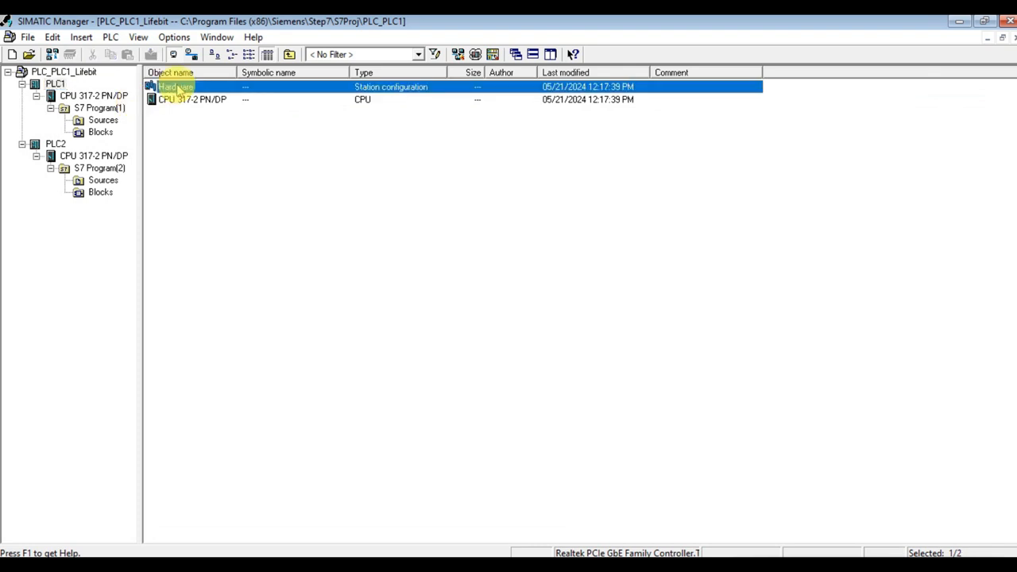
left_click(273, 164)
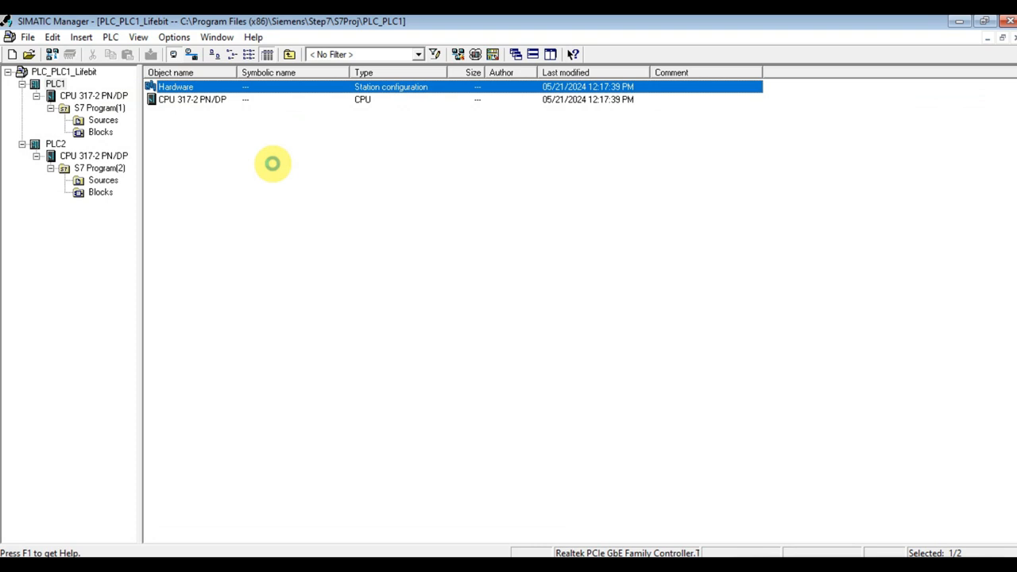
double_click(175, 86)
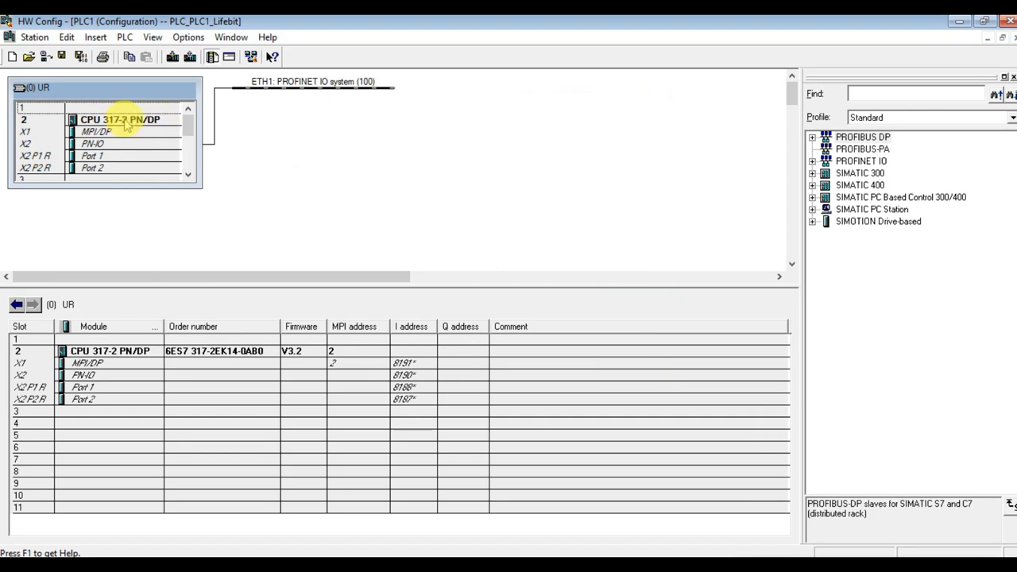
double_click(119, 119)
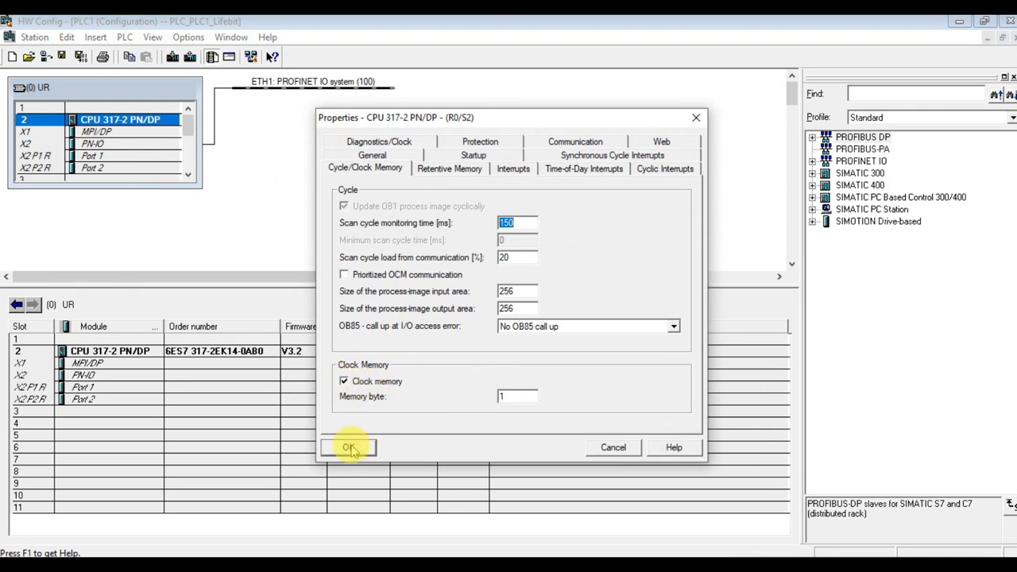
left_click(348, 447)
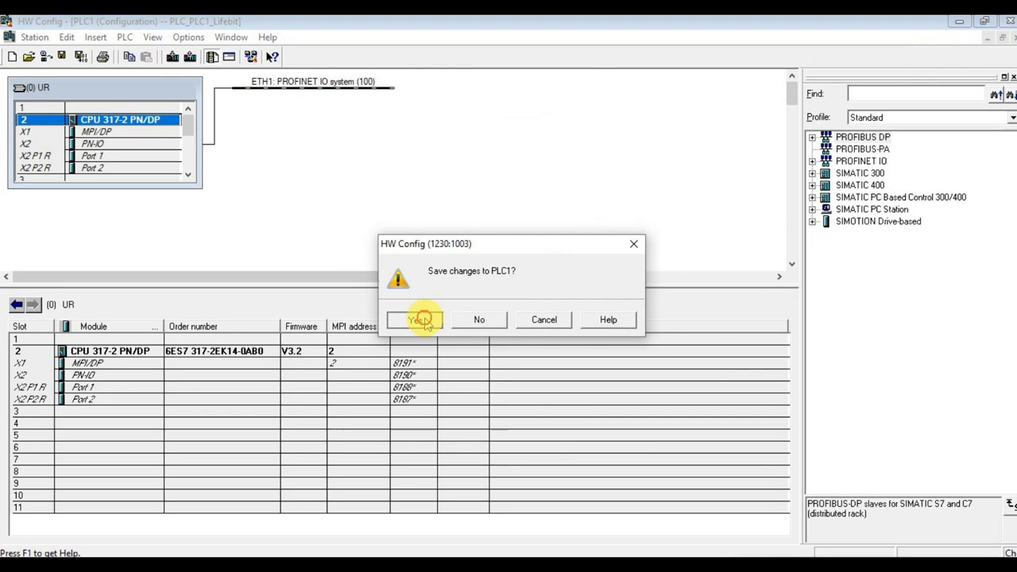
left_click(417, 320)
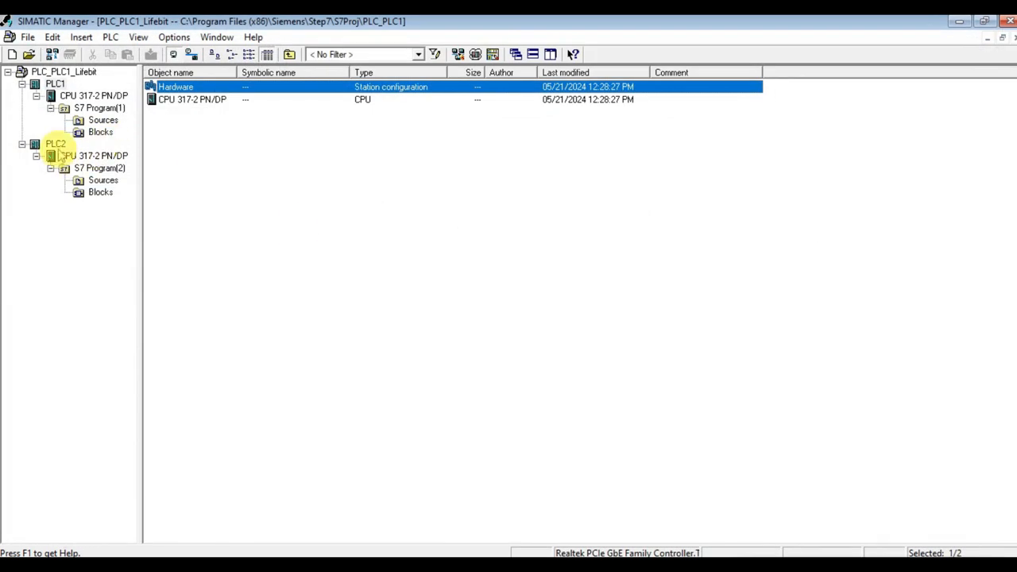
- Enable clock memory at byte 1 on PLC2's CPU and save the hardware configuration
left_click(54, 143)
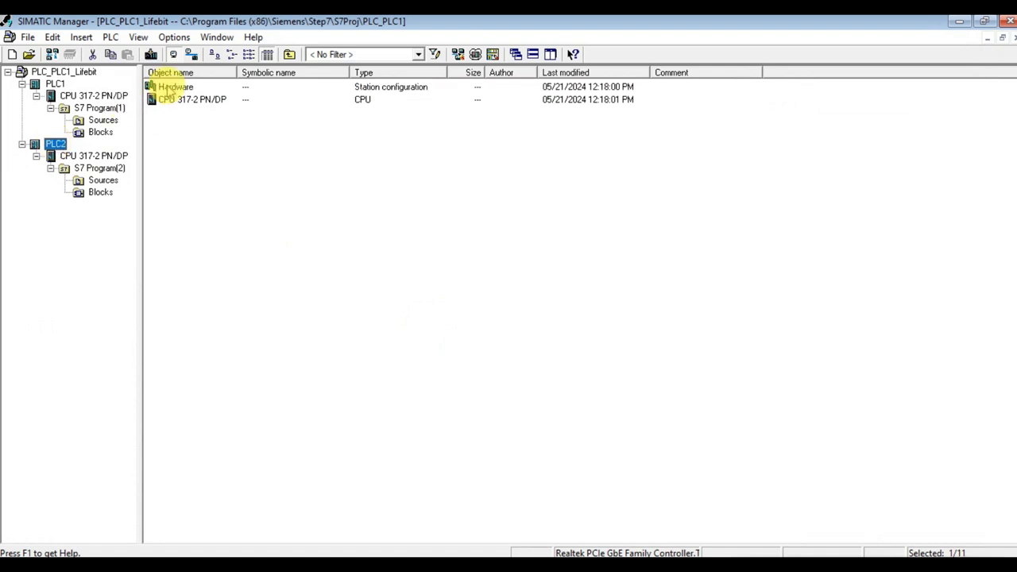
left_click(175, 86)
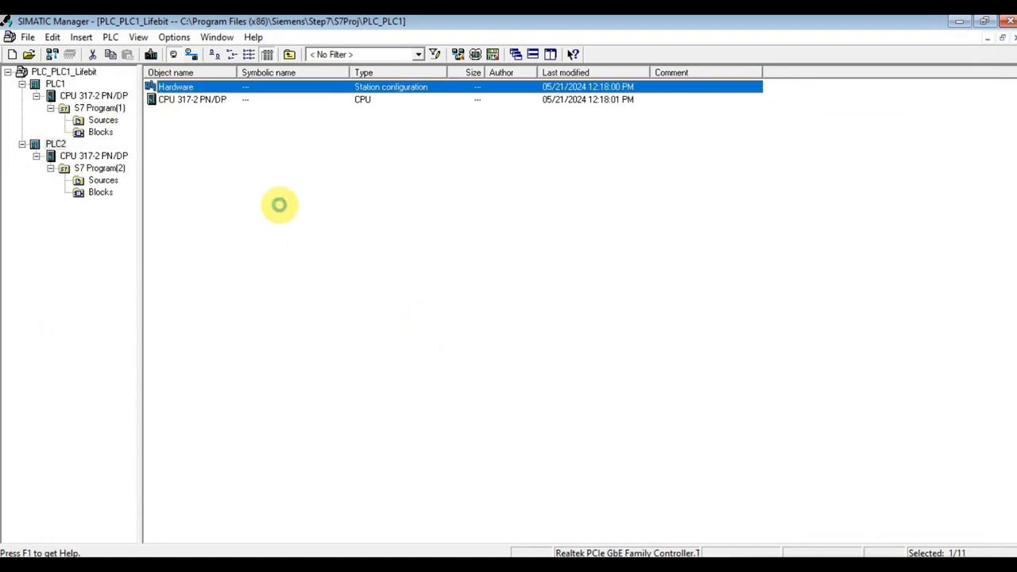
double_click(175, 86)
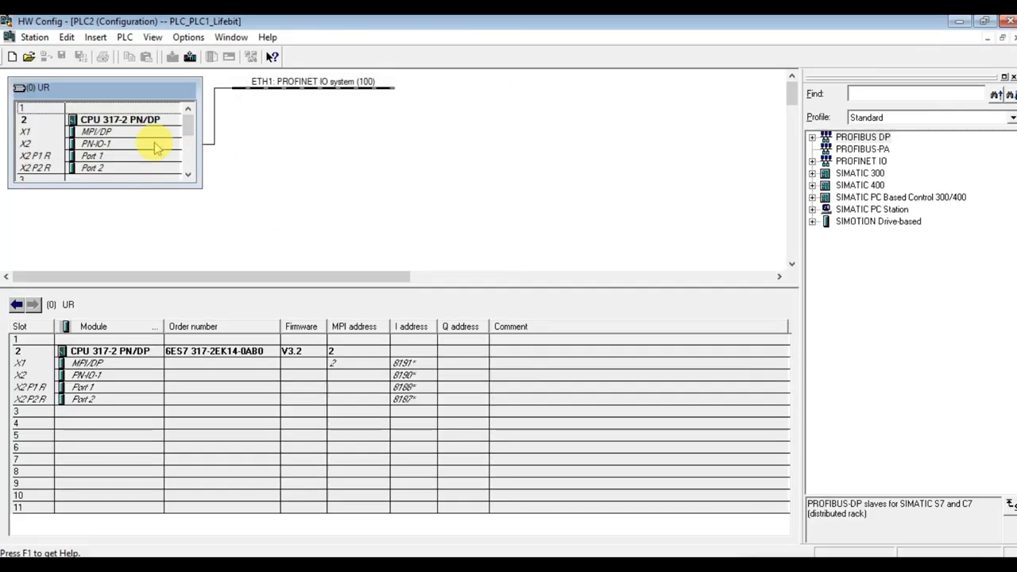
double_click(119, 119)
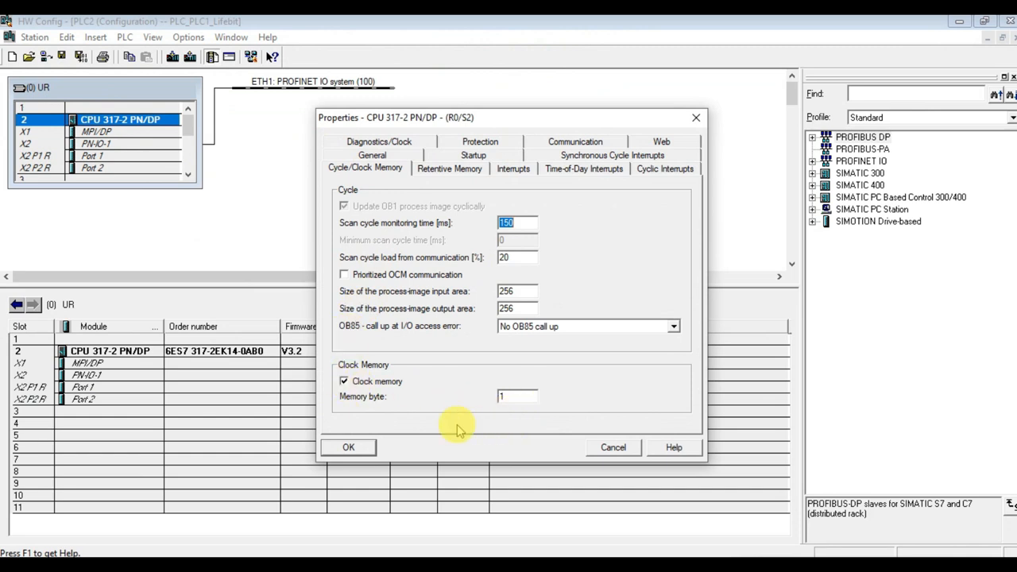
left_click(348, 447)
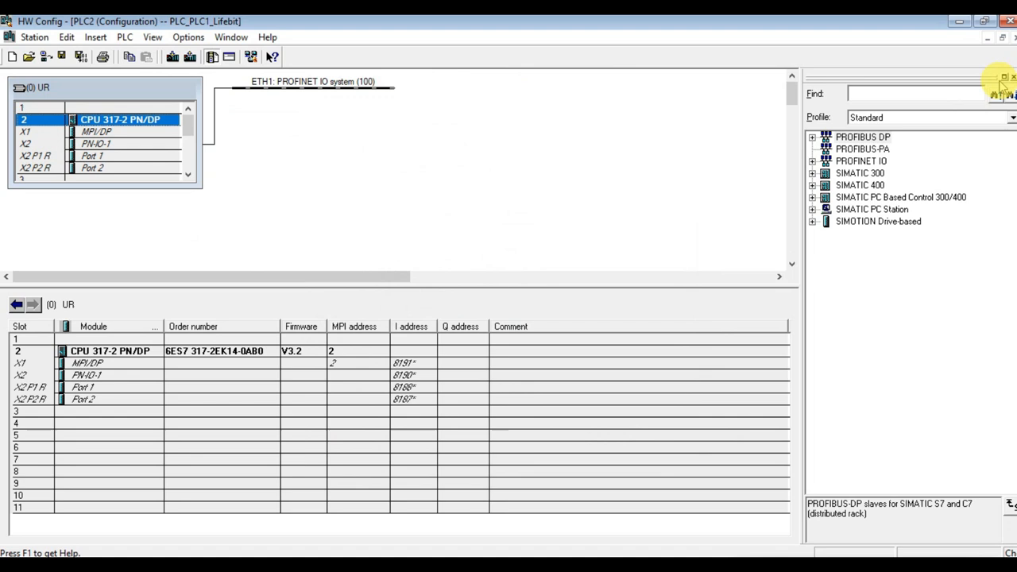
left_click(1004, 76)
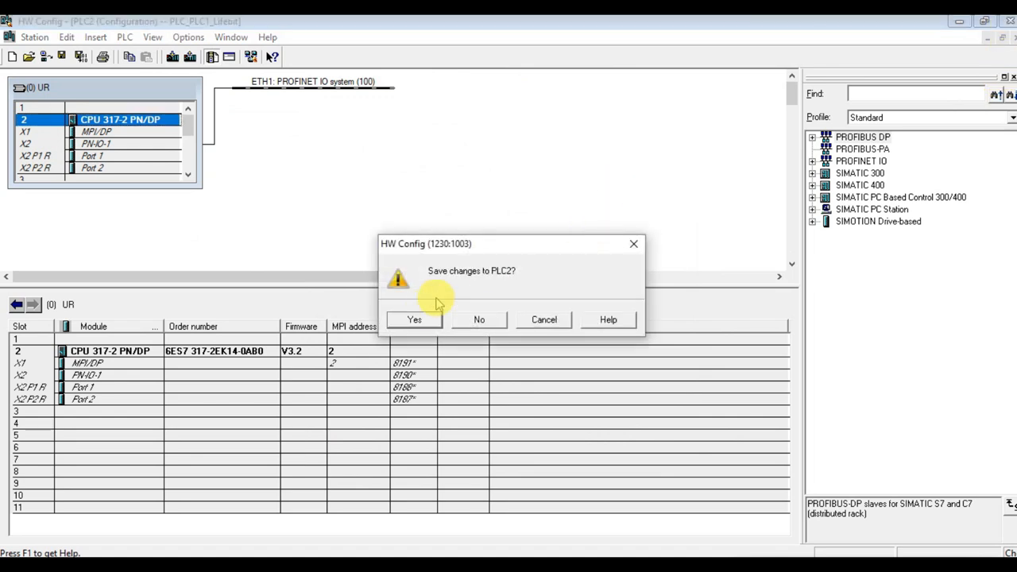
left_click(414, 320)
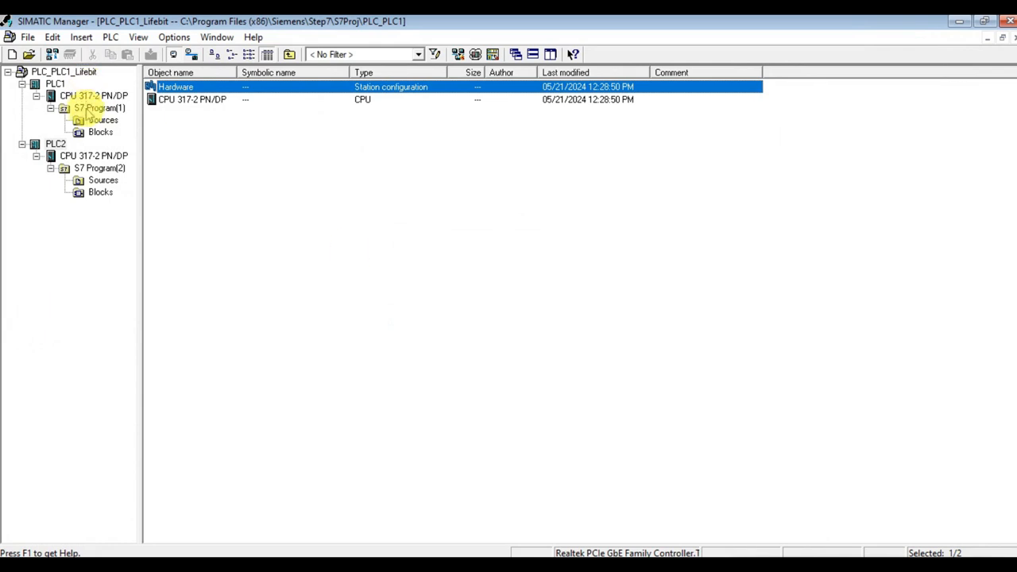
- Review PLC1's DB100 SEND DATA and DB101 RECEIVED DATA blocks, all values FALSE, then close them
left_click(100, 132)
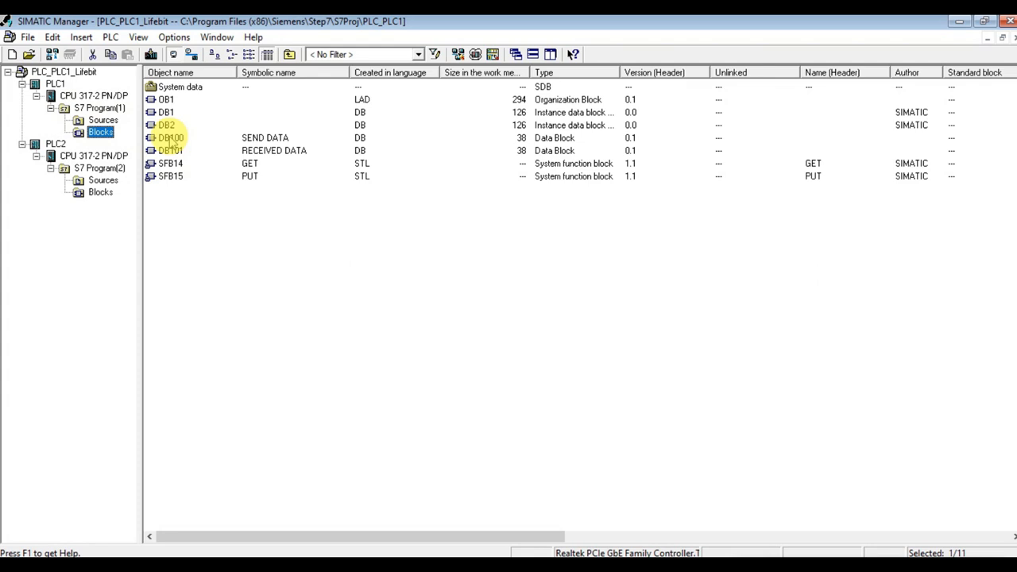
left_click(172, 137)
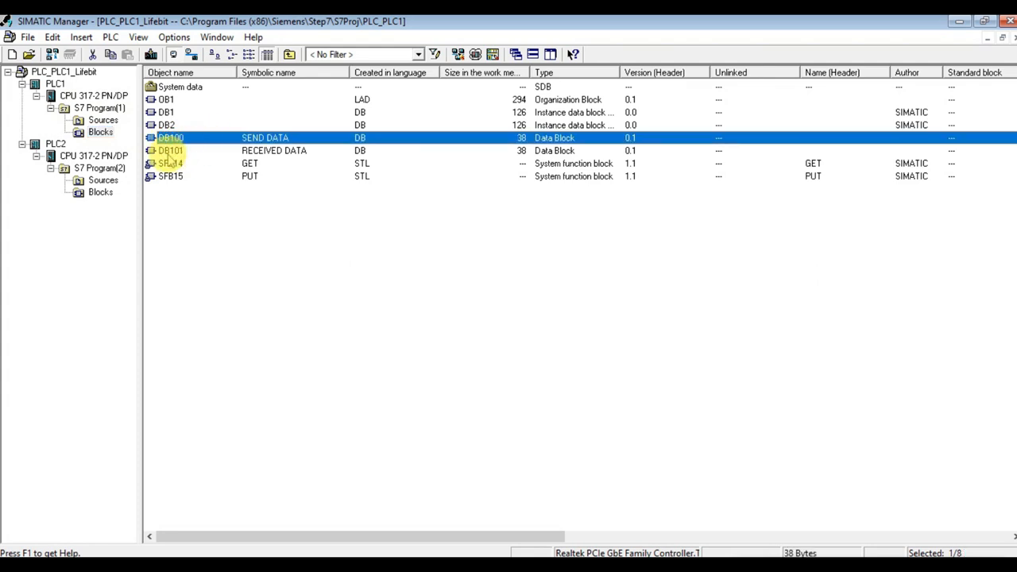
mouse_move(167, 159)
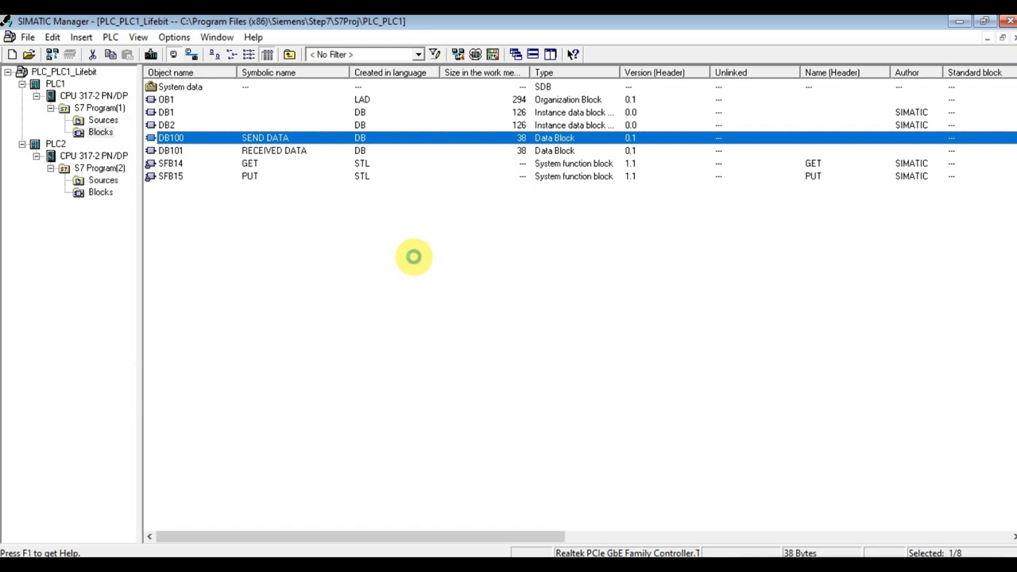
double_click(170, 137)
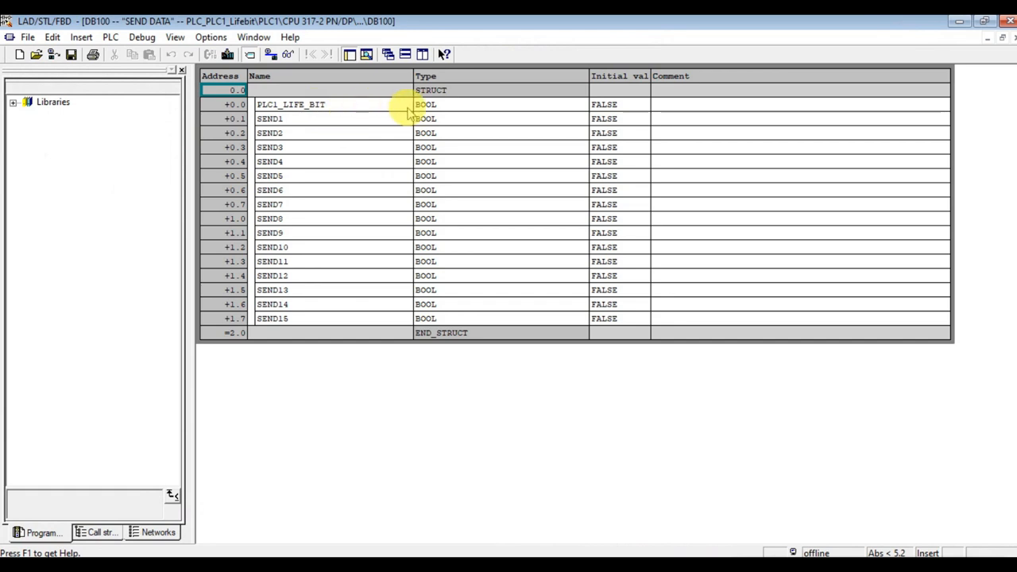
mouse_move(353, 105)
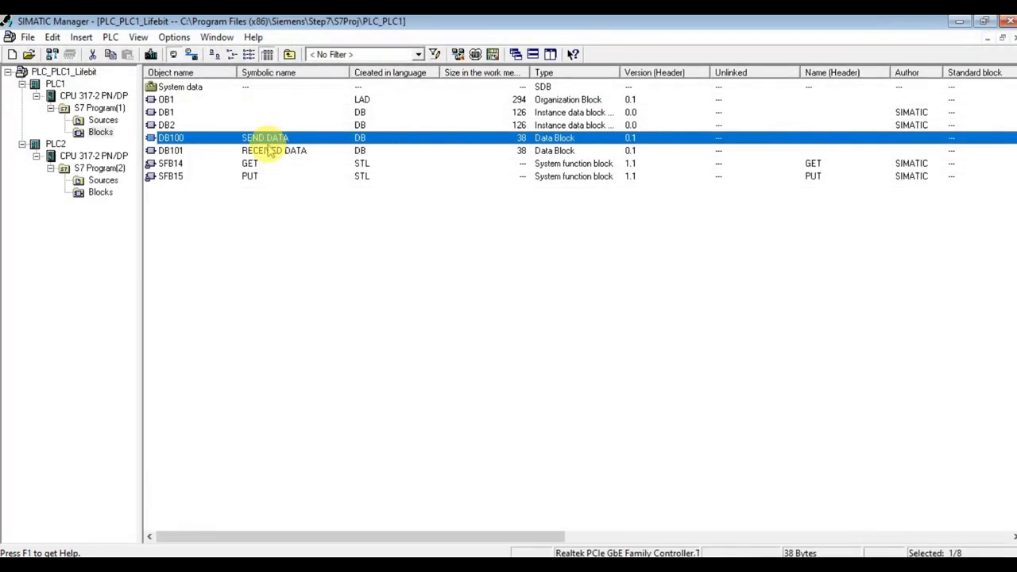
left_click(172, 150)
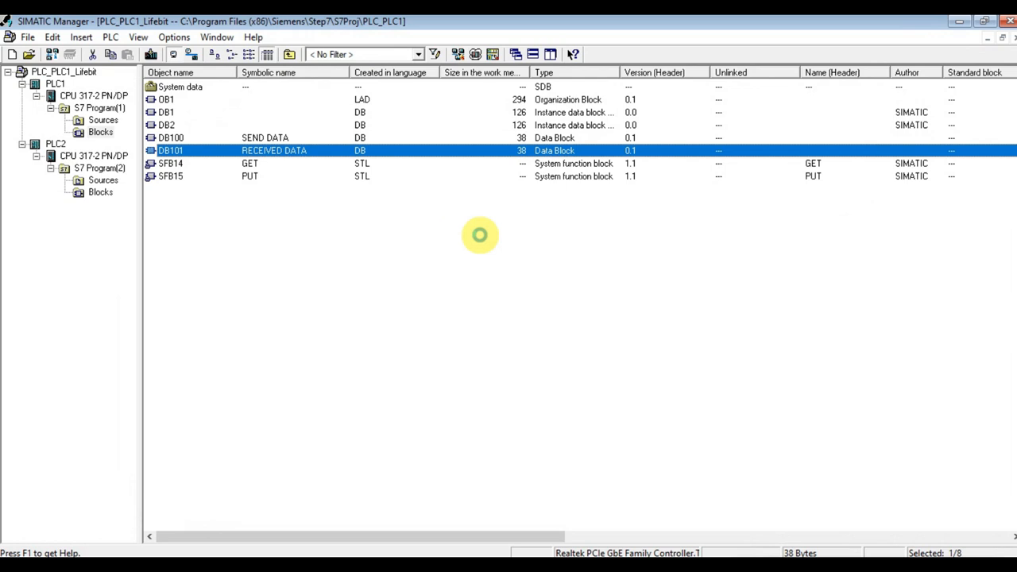
double_click(171, 149)
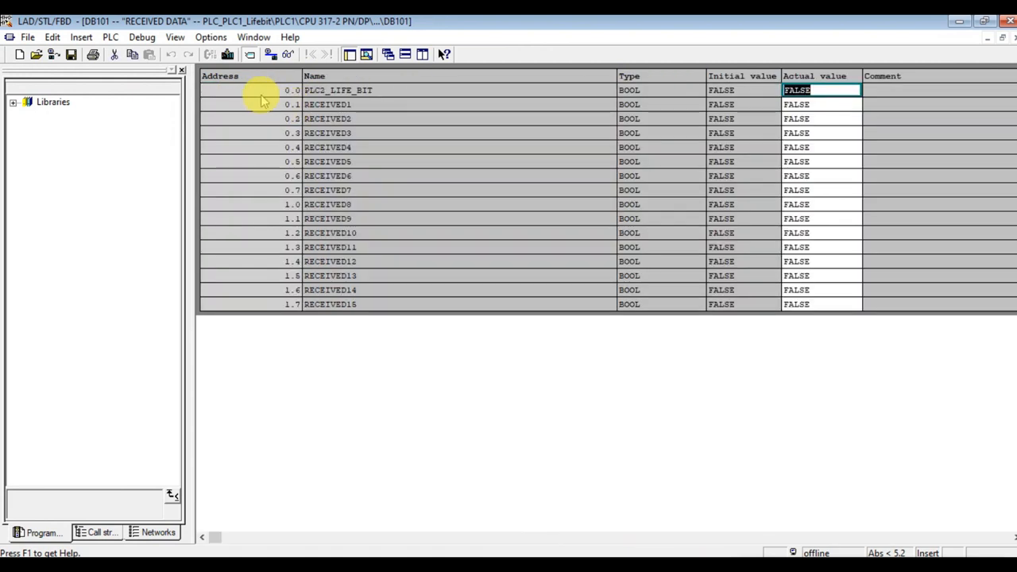
left_click(247, 89)
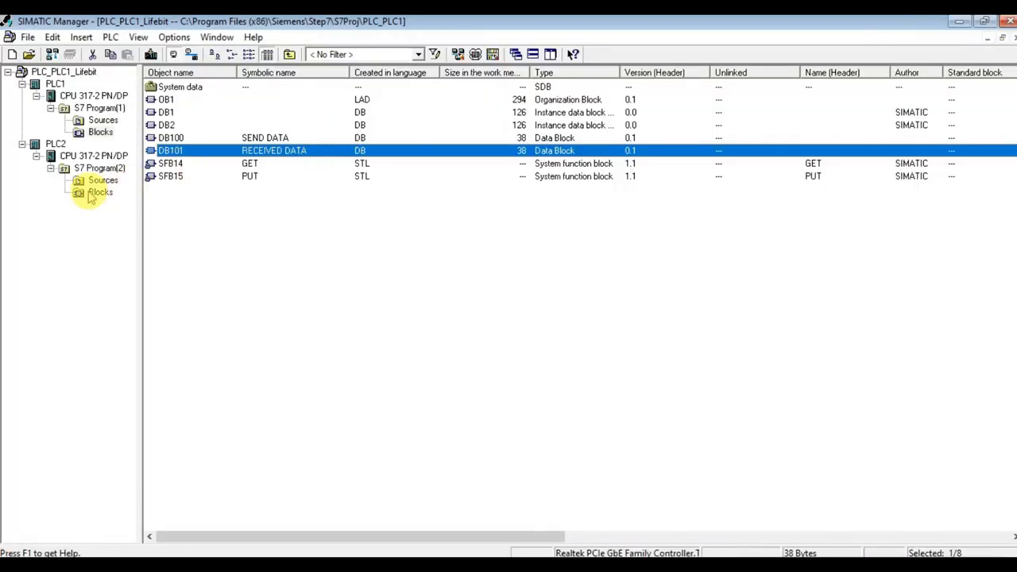
- Review PLC2's DB200 SEND DATA block and its PLC2_LIFE_BIT entry
left_click(100, 192)
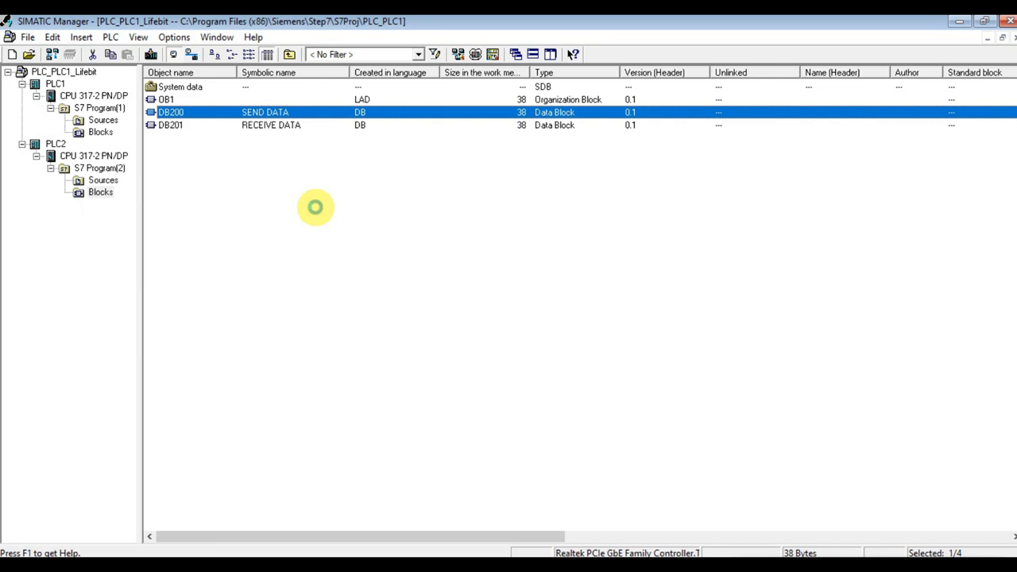
double_click(172, 111)
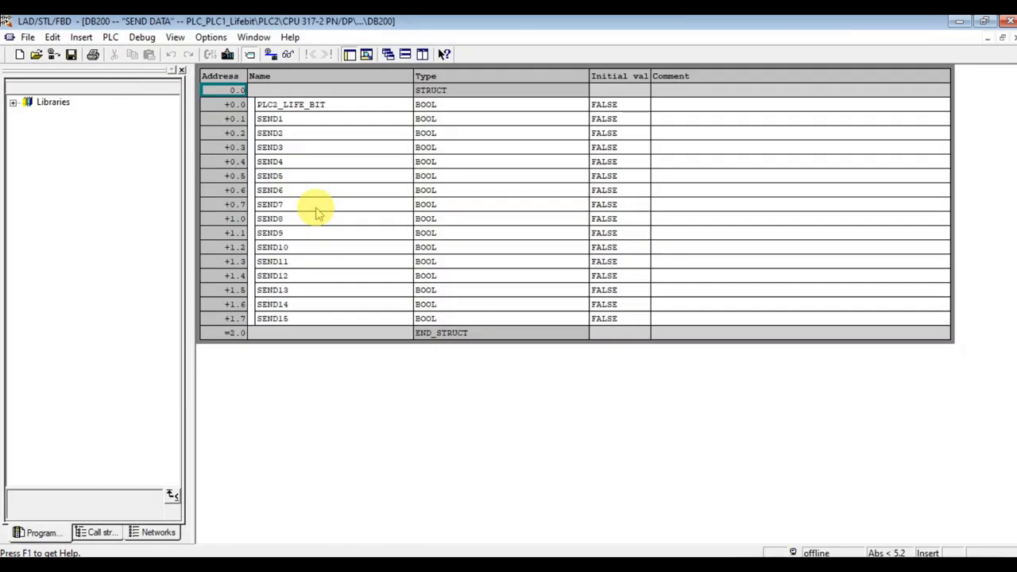
left_click(235, 105)
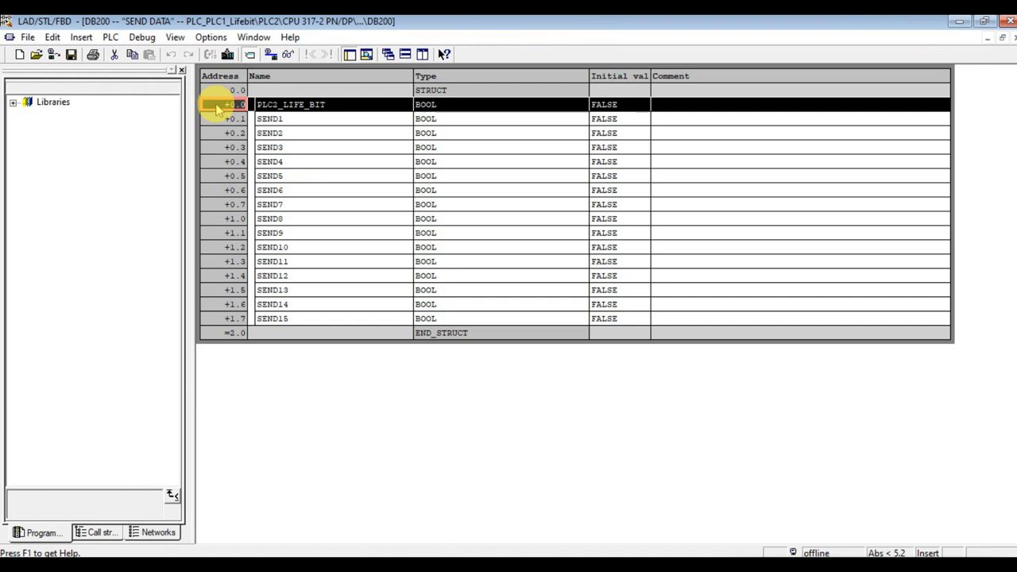
left_click(291, 105)
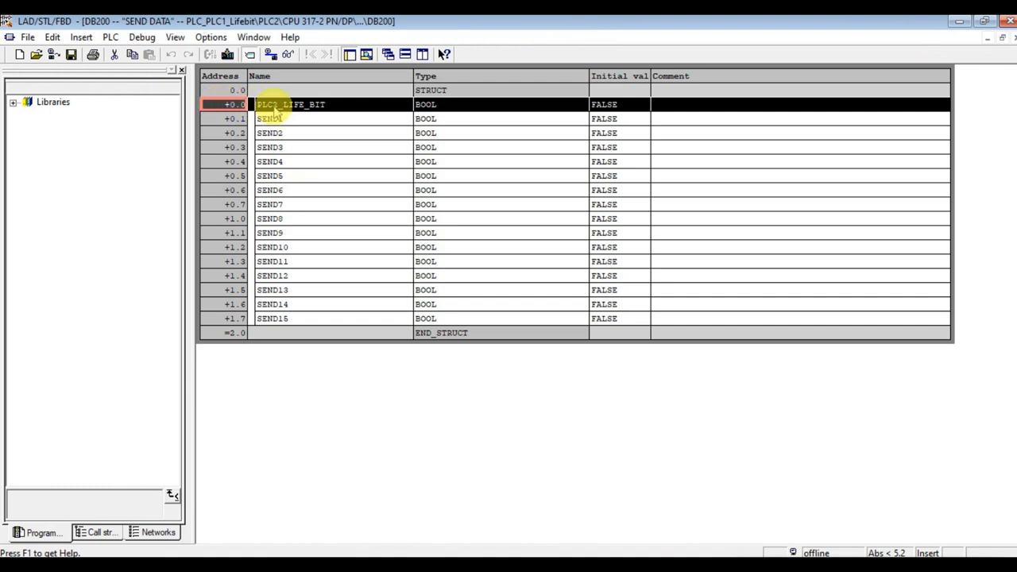
double_click(318, 105)
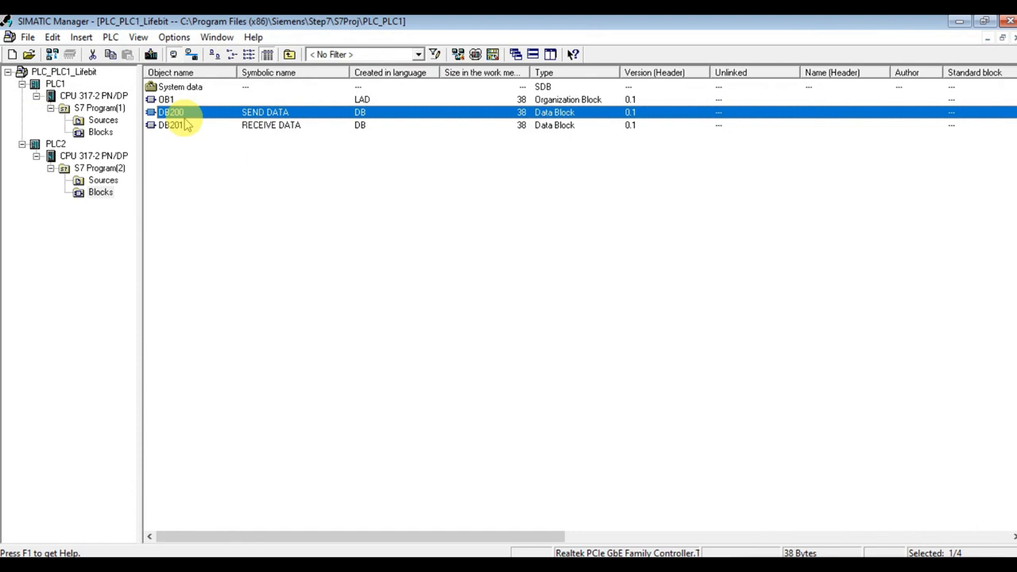
- Review DB201 RECEIVE DATA in data view, then close it back to PLC2's blocks
left_click(171, 124)
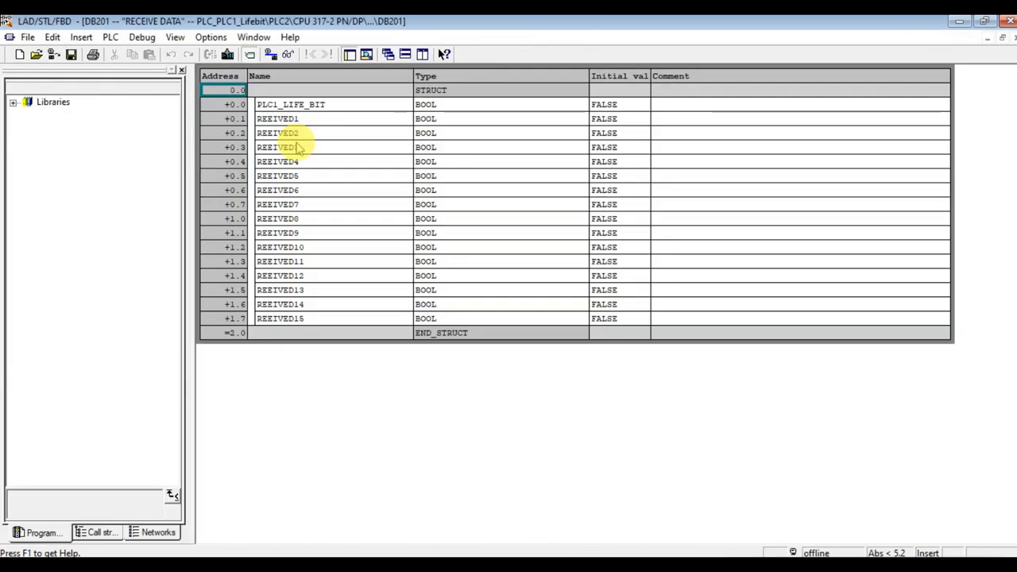
left_click(288, 54)
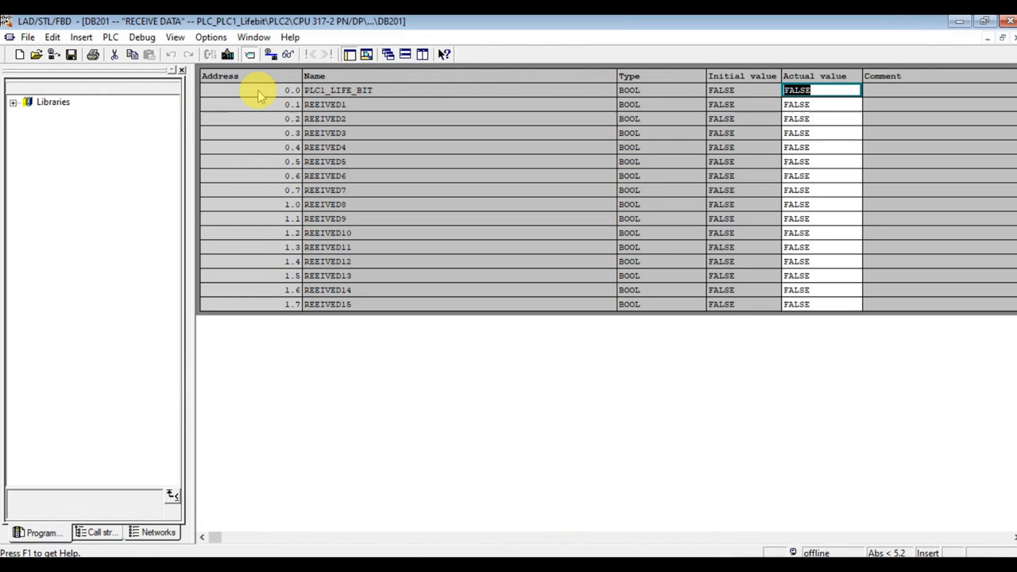
left_click(254, 89)
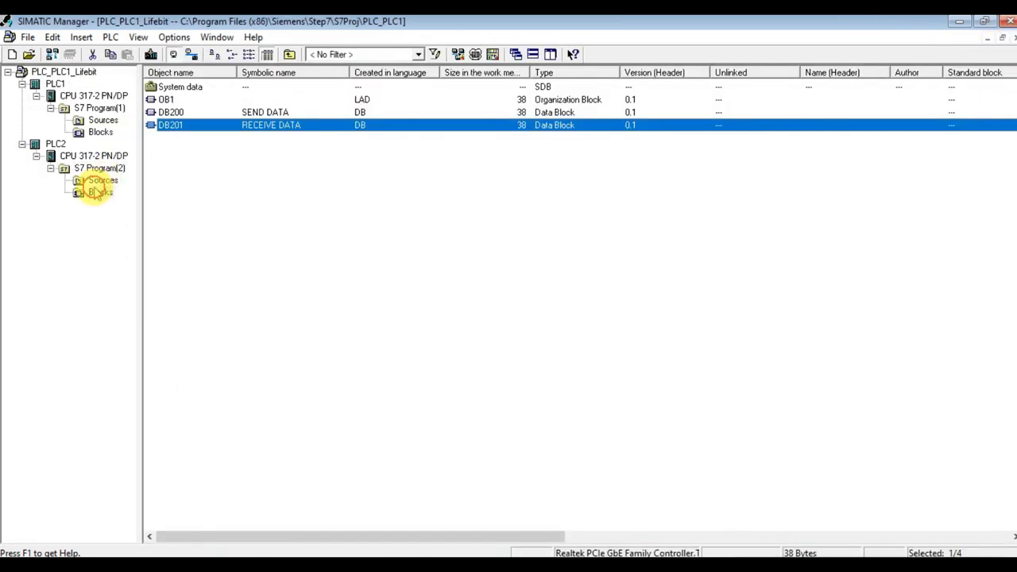
- Review PLC1 OB1's PUT and GET networks, collapse both, and select the empty LIFE BITE rung
left_click(100, 132)
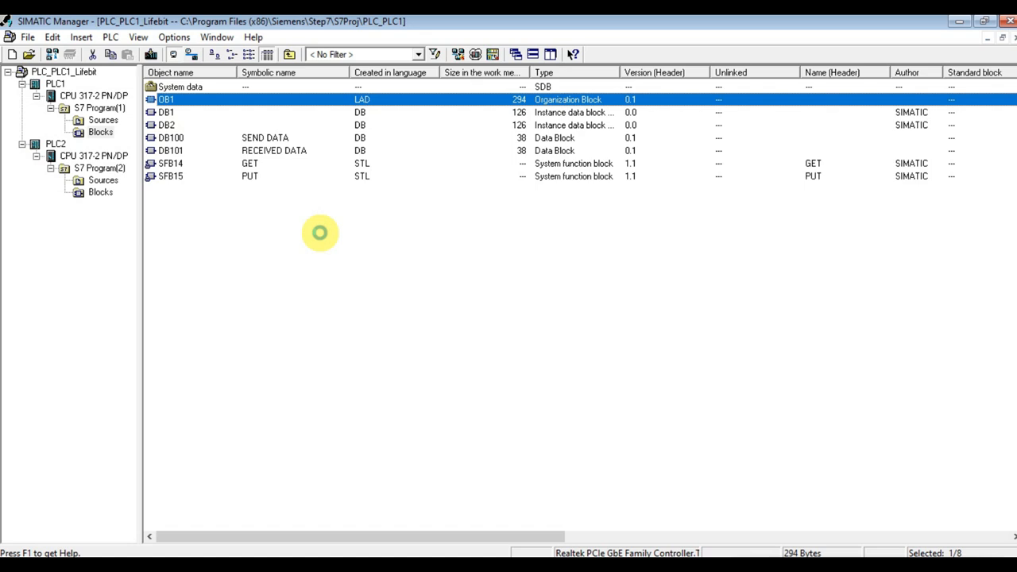
double_click(167, 99)
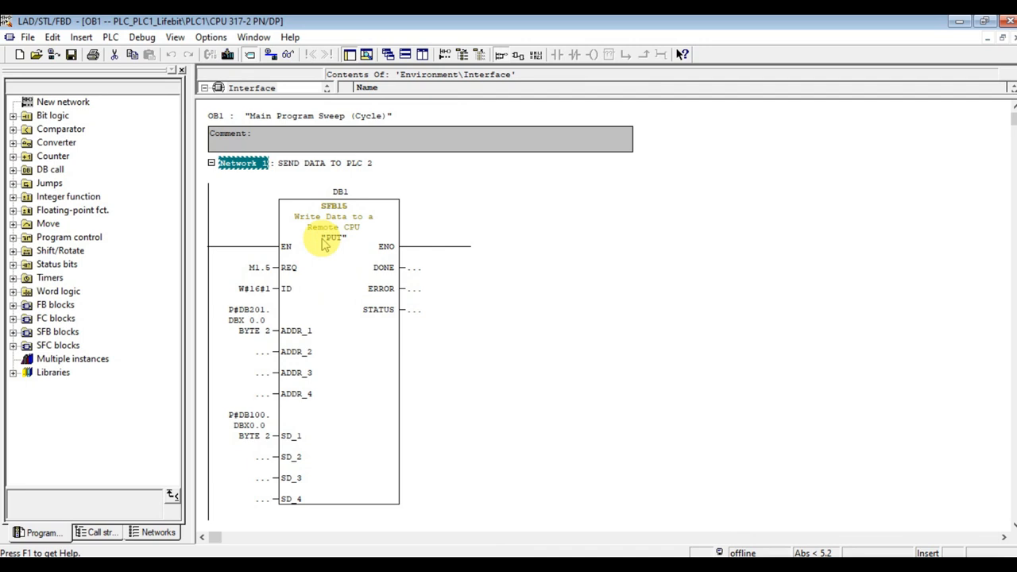
mouse_move(375, 349)
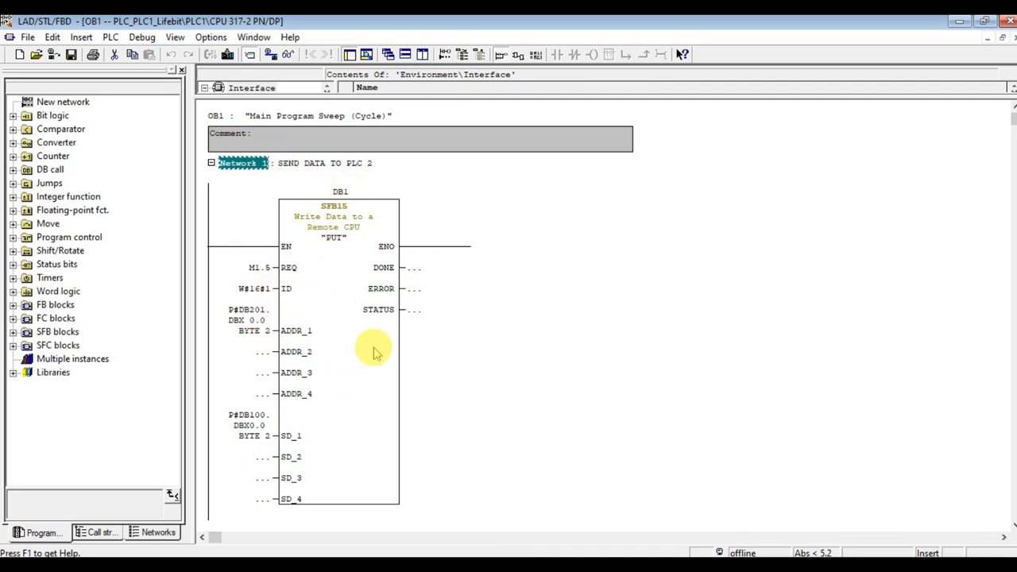
mouse_move(381, 461)
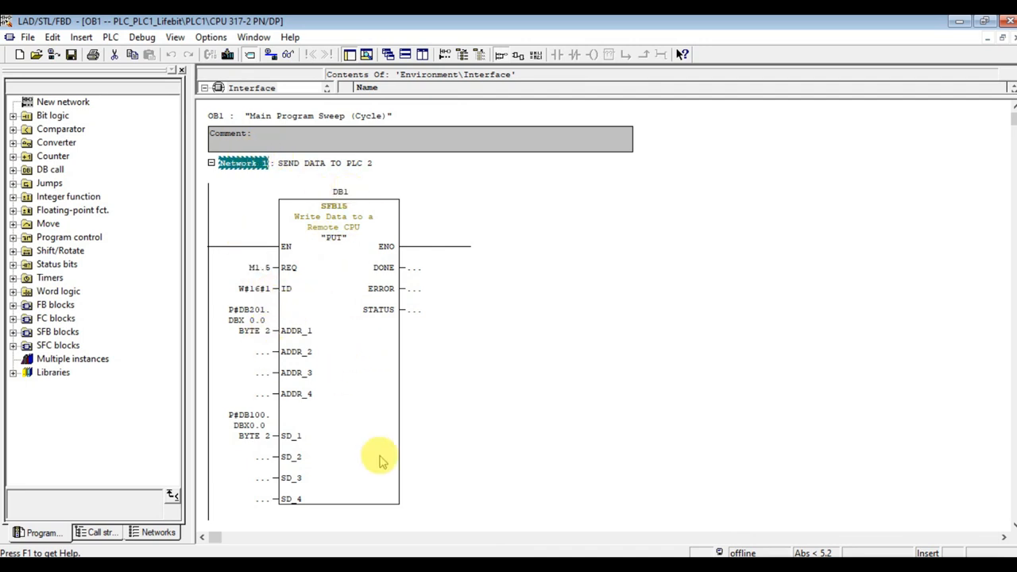
mouse_move(262, 244)
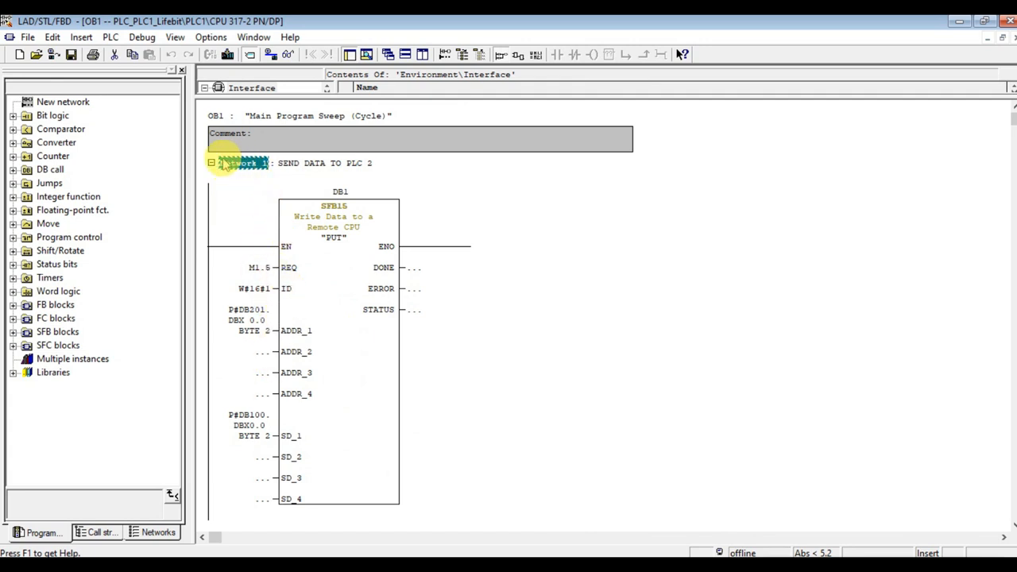
left_click(212, 162)
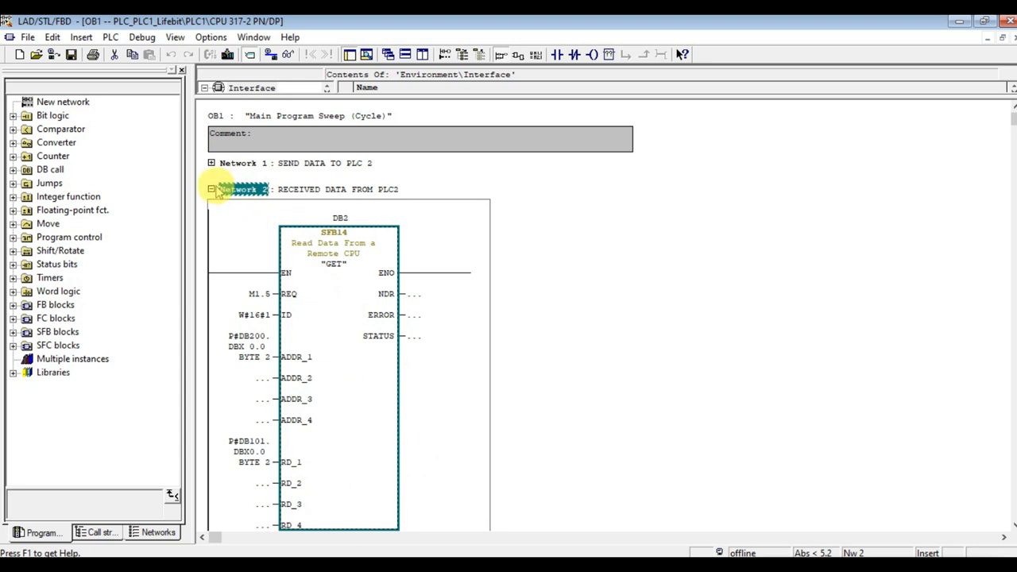
left_click(241, 189)
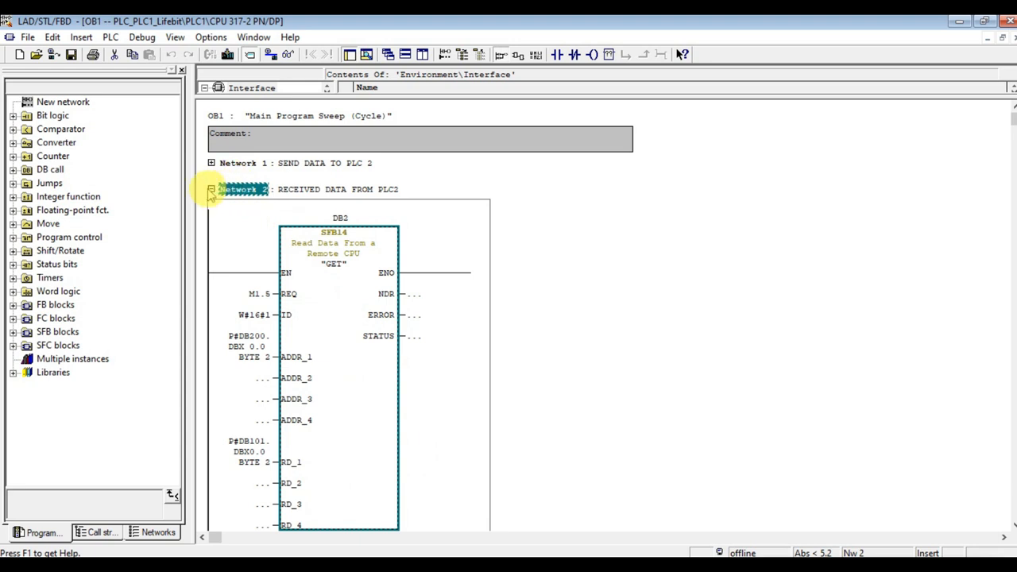
left_click(211, 189)
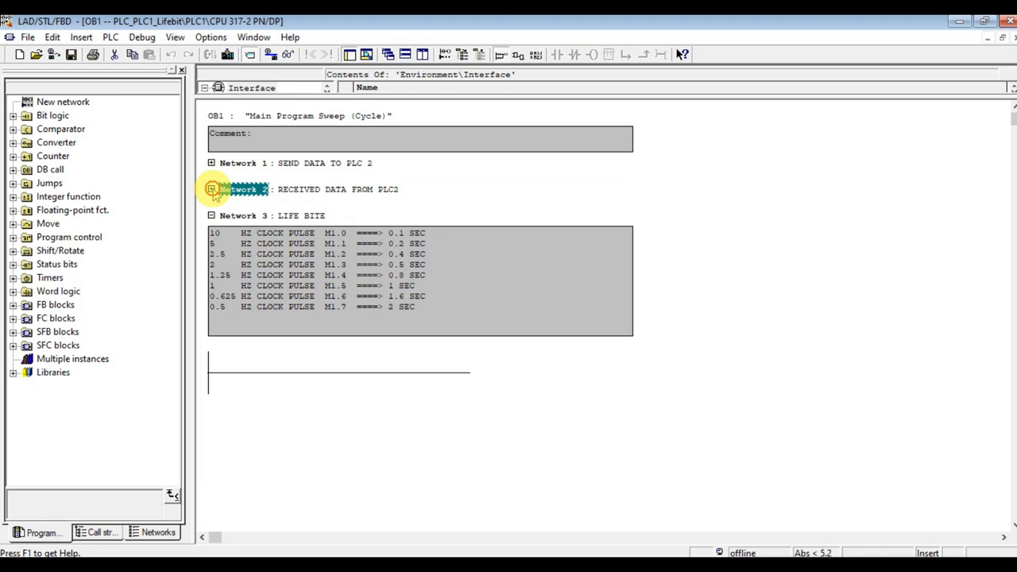
left_click(211, 189)
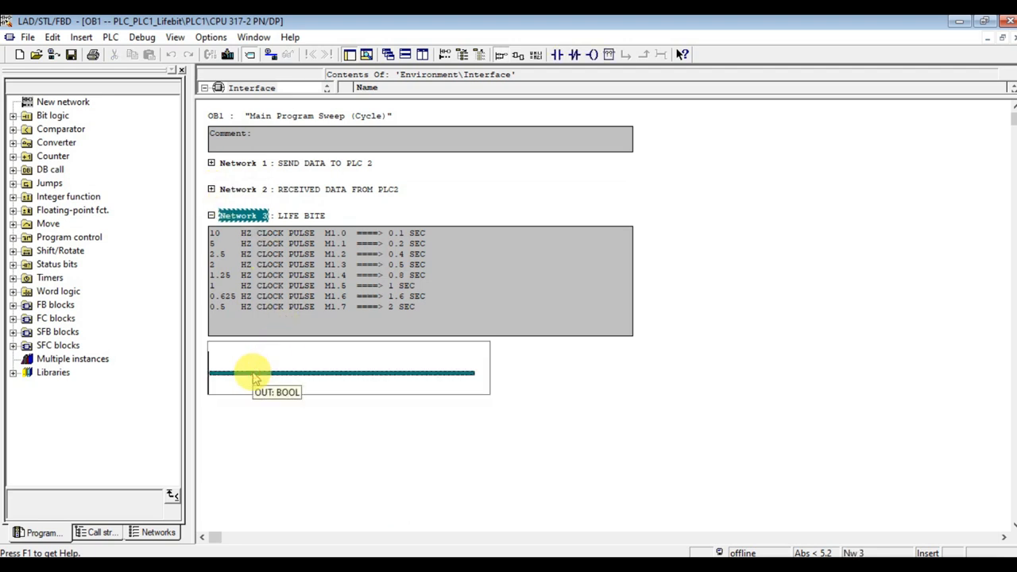
mouse_move(284, 216)
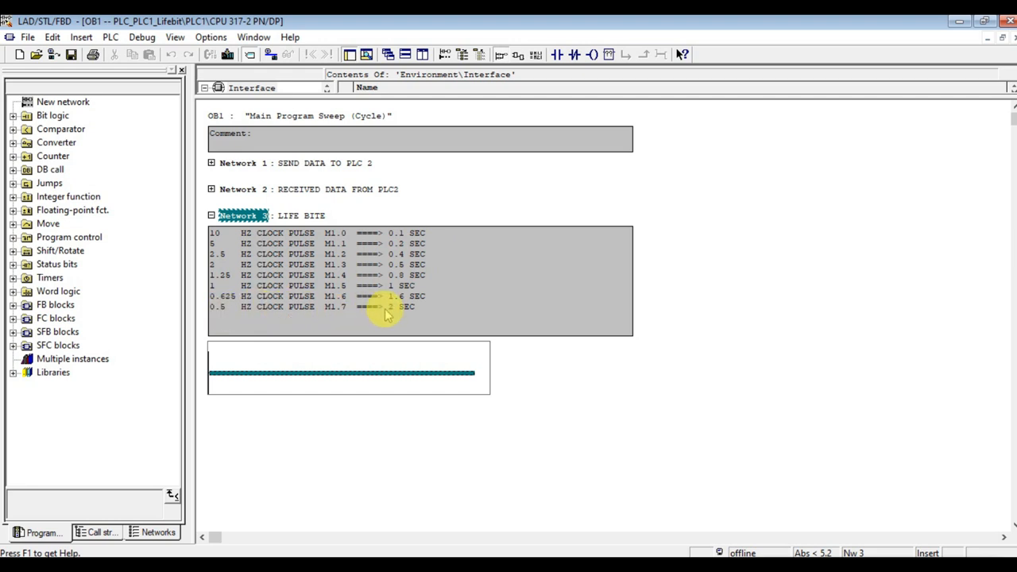
mouse_move(340, 310)
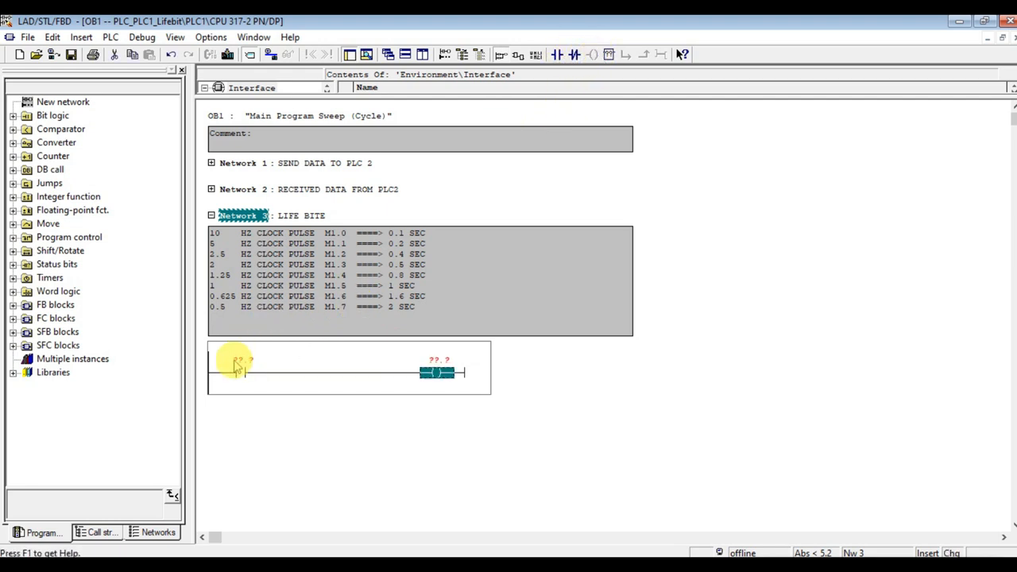
- Address the contact M1.7 and the coil DB100.DBX0.0 so the clock pulse drives PLC1_LIFE_BIT, then save OB1
left_click(239, 362)
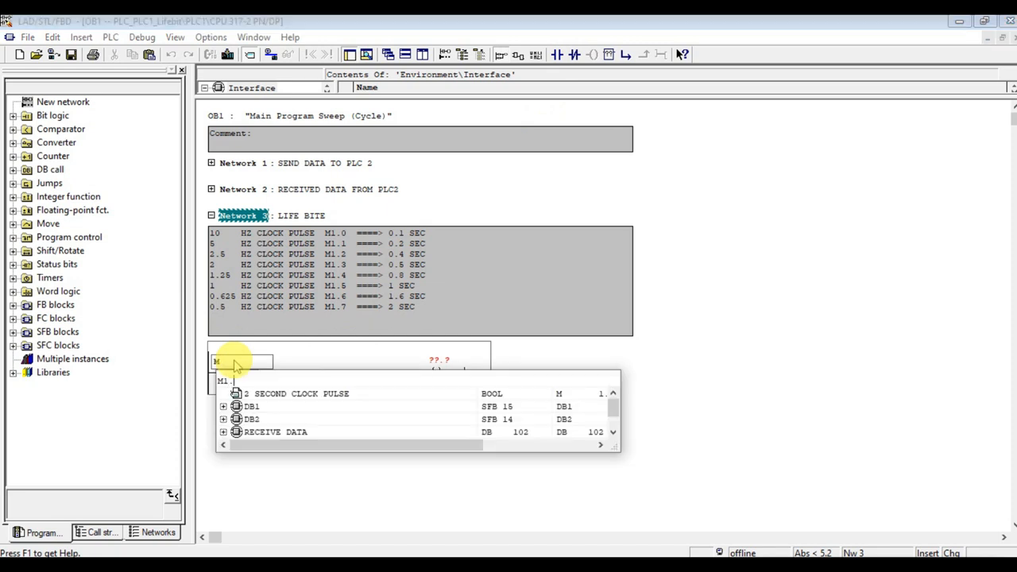
double_click(302, 394)
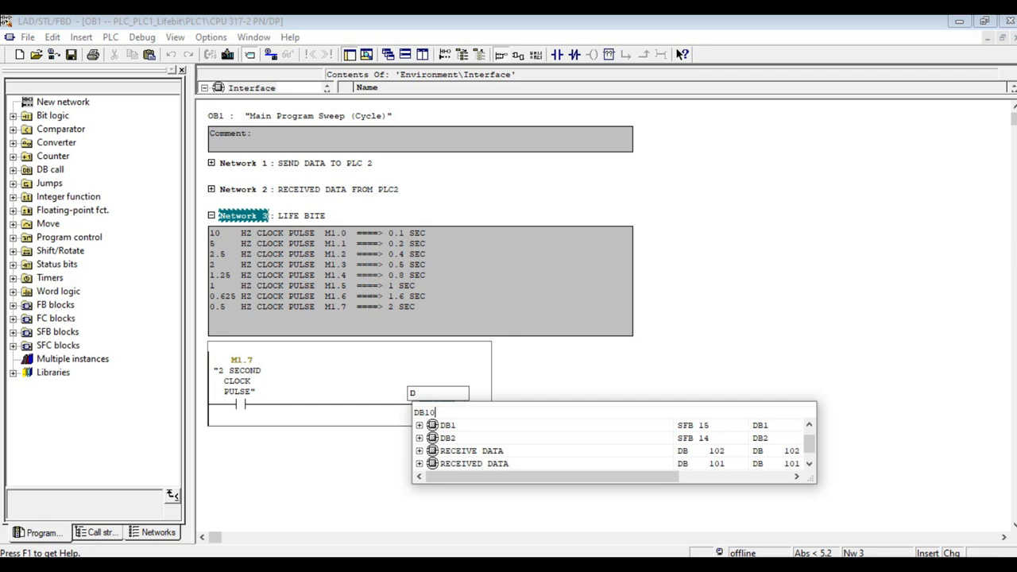
type("0.")
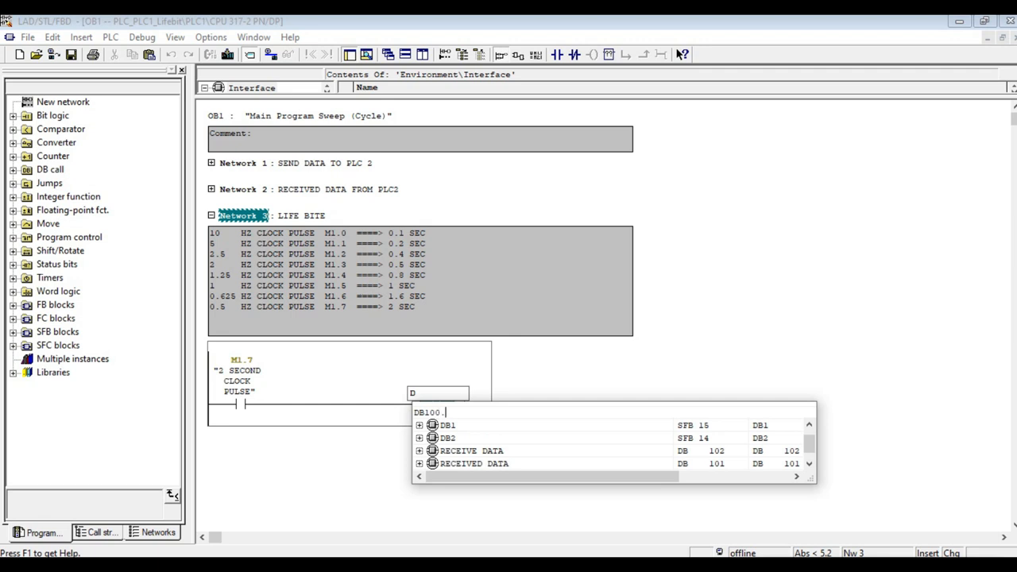
type("DBX0.0")
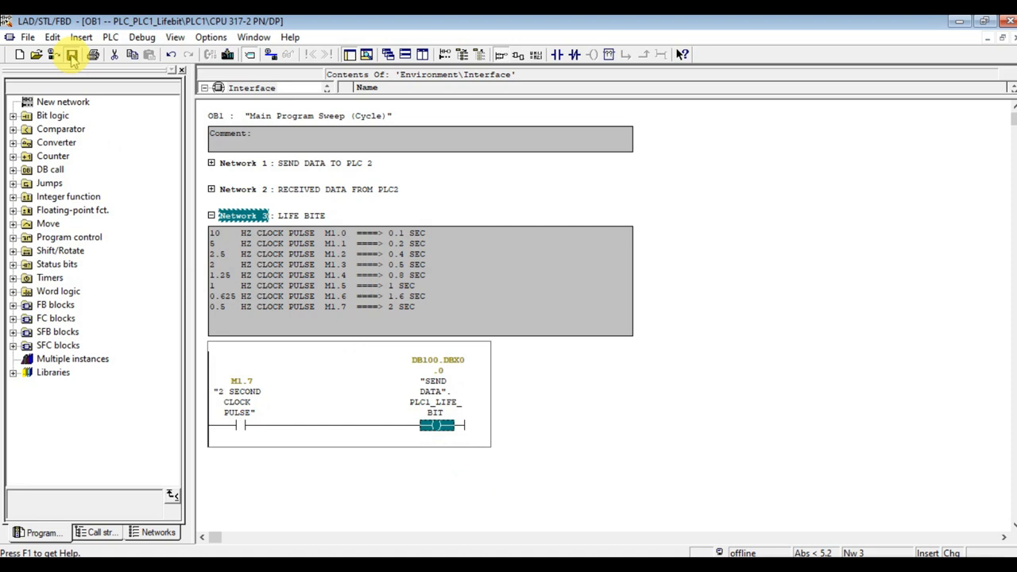
left_click(72, 54)
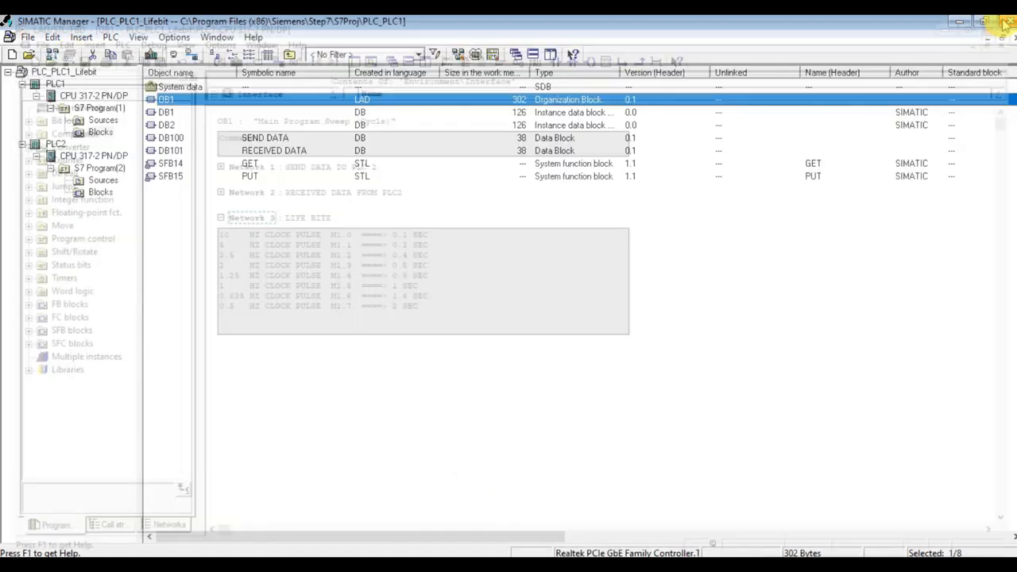
- Switch to PLC2's blocks and bring up its OB1 in the block editor
left_click(100, 193)
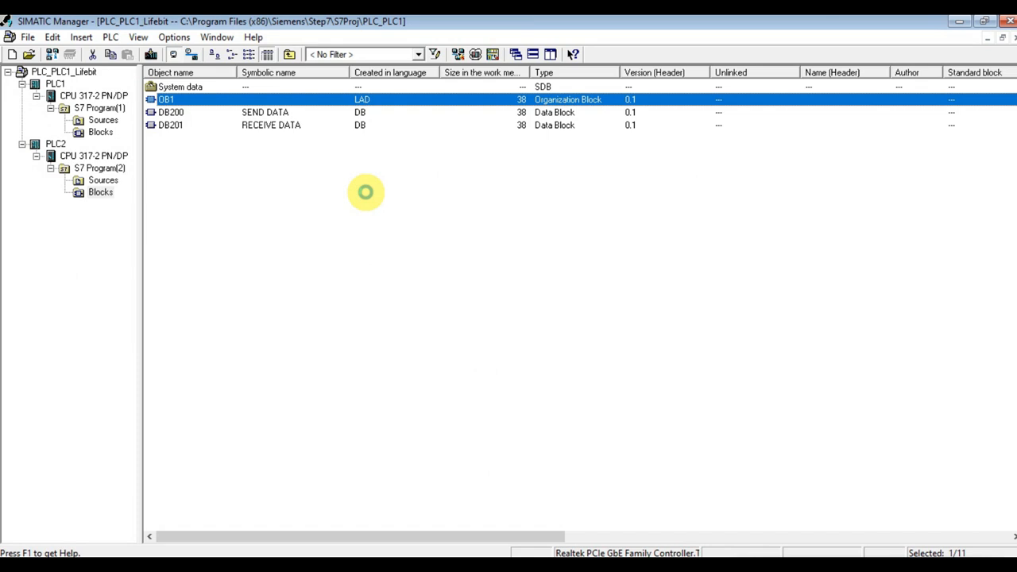
double_click(165, 99)
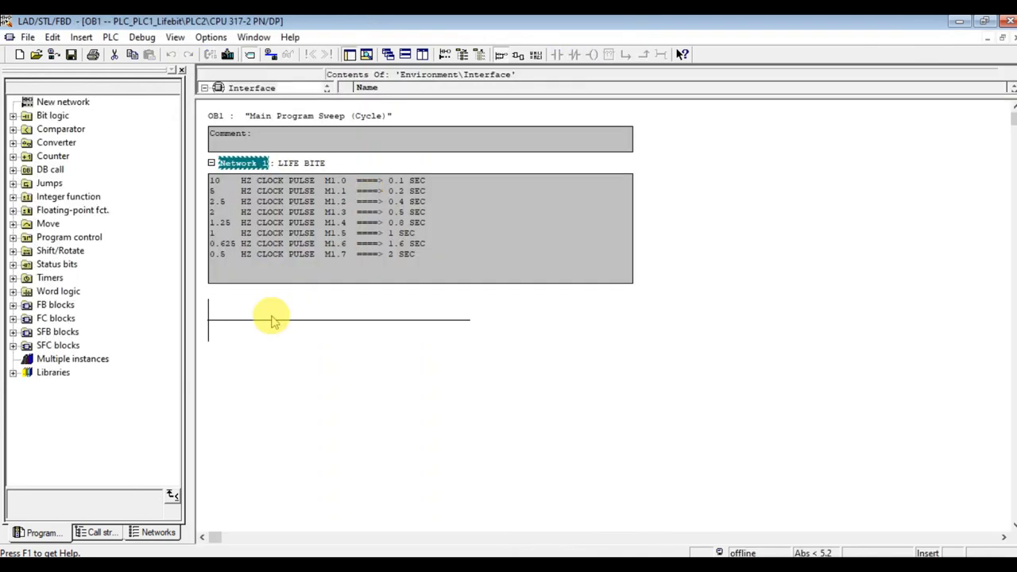
- Build the rung with contact M1.7 driving coil DB200.DBX0.0 for PLC2_LIFE_BIT and save OB1
left_click(262, 321)
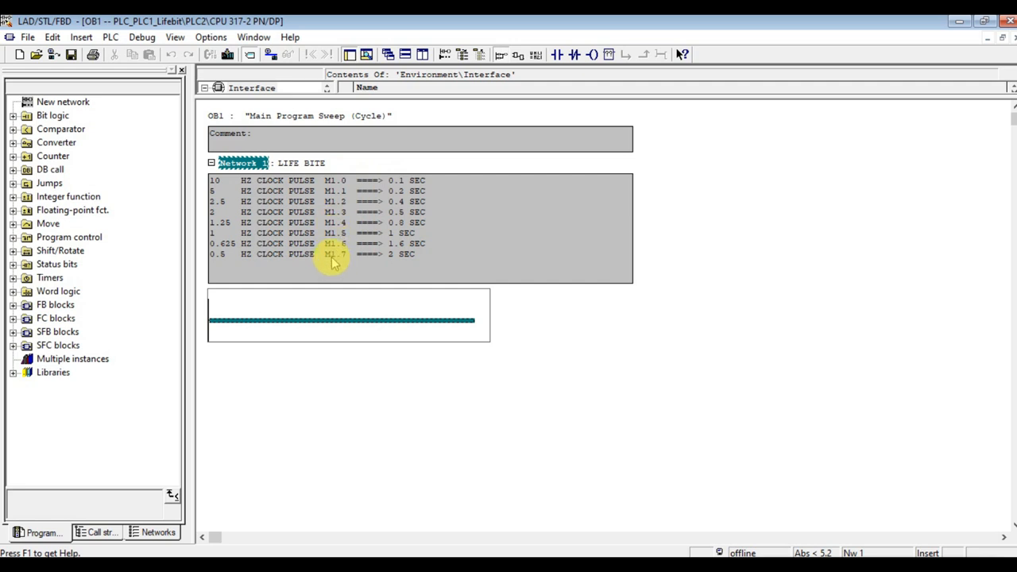
mouse_move(378, 267)
type("DB200.")
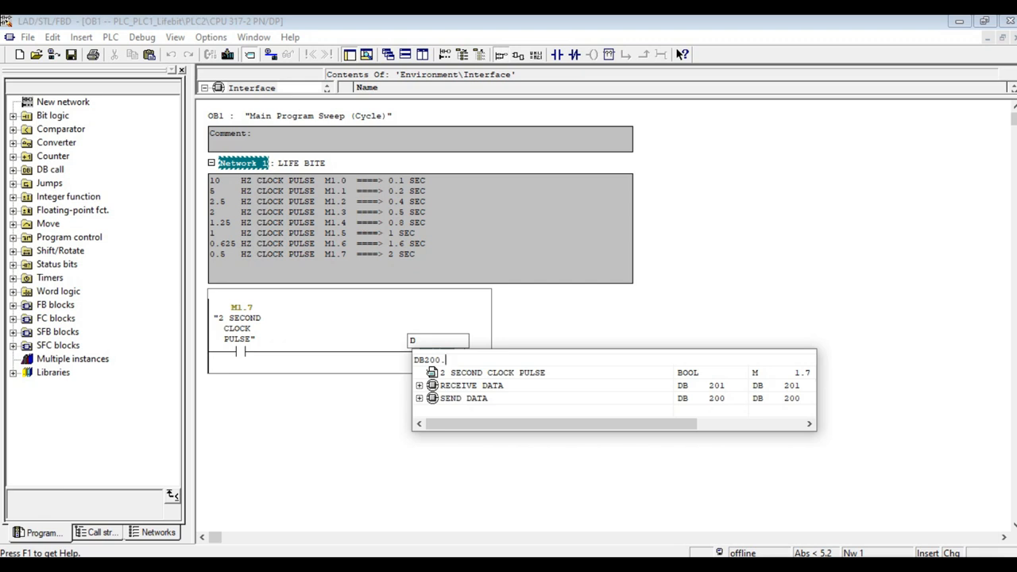
type("DBX0.0")
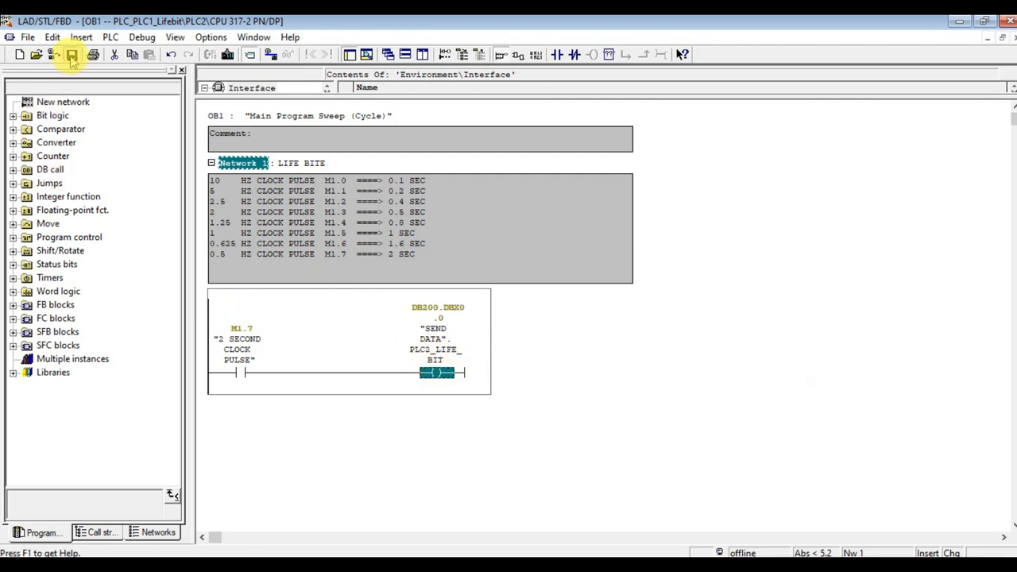
left_click(72, 54)
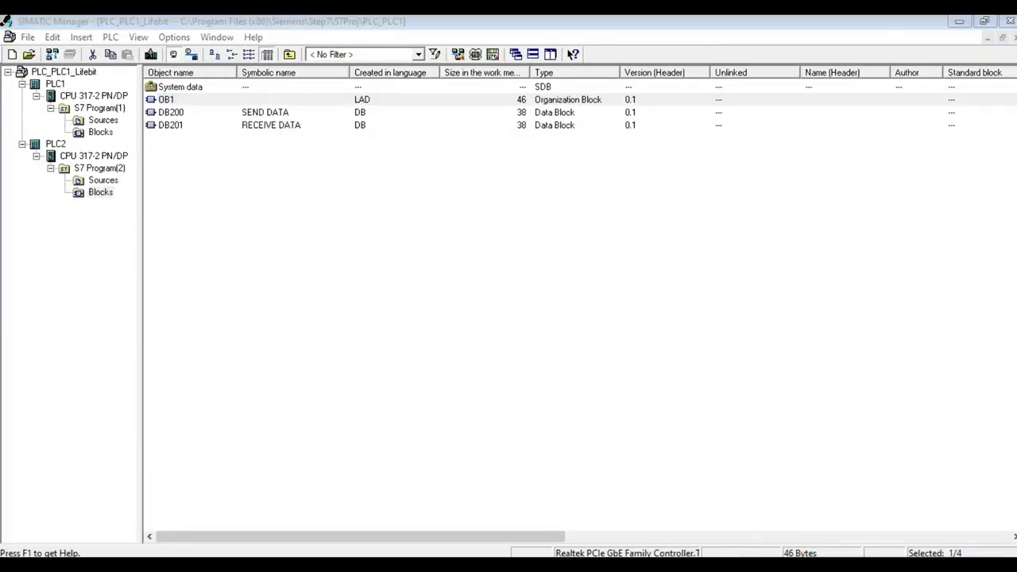
- Bring up both PLCSIM windows and set the second simulator to Always On Top
left_click(165, 99)
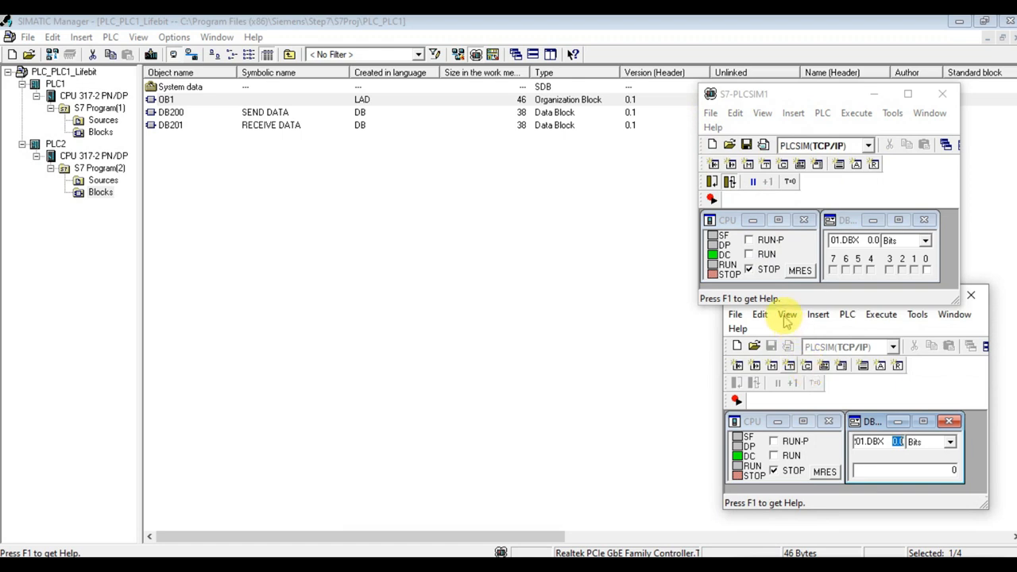
left_click(787, 315)
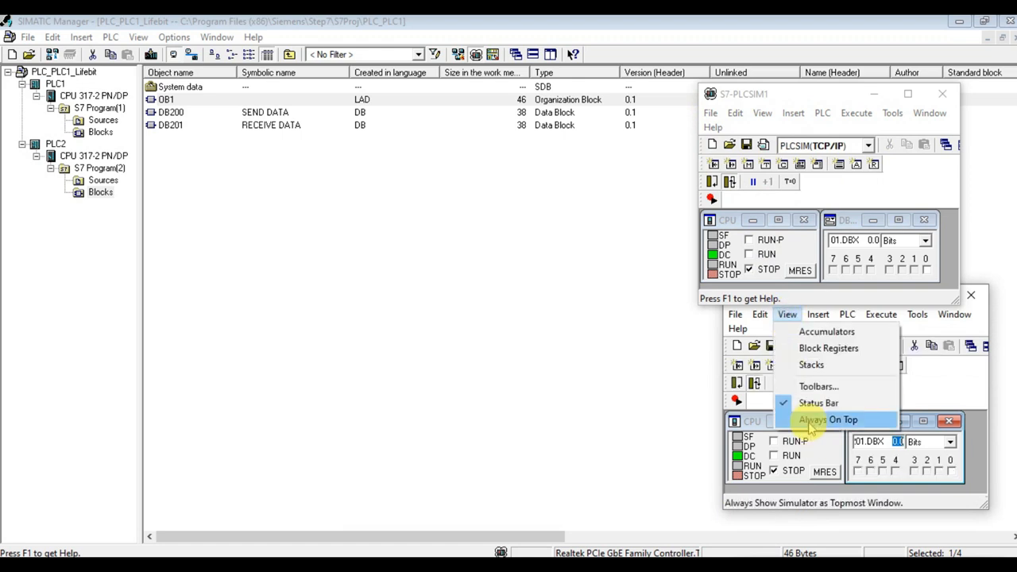
left_click(829, 420)
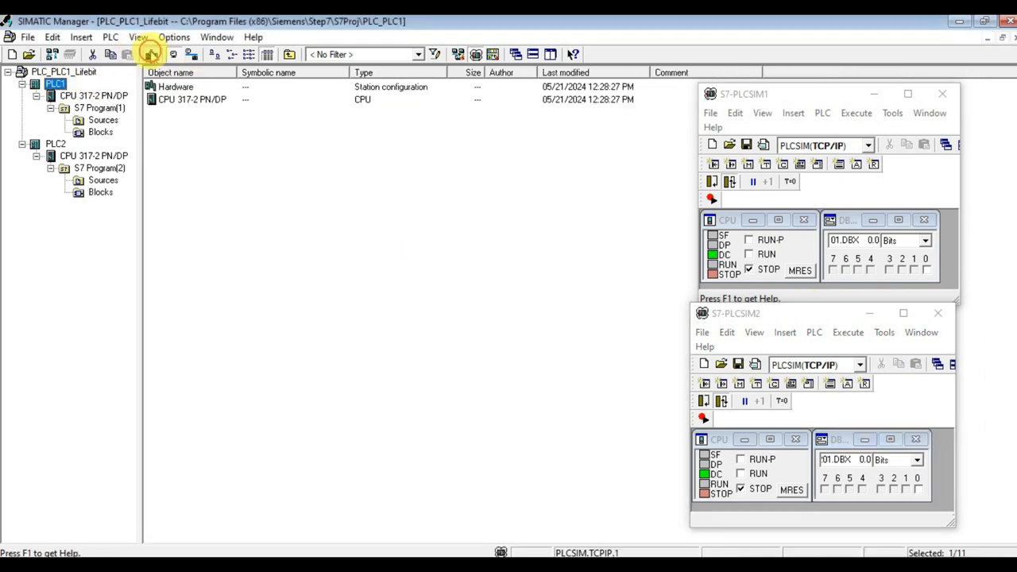
- Download the stations into their PLCSIM CPUs, replacing the simulators' system data
left_click(149, 54)
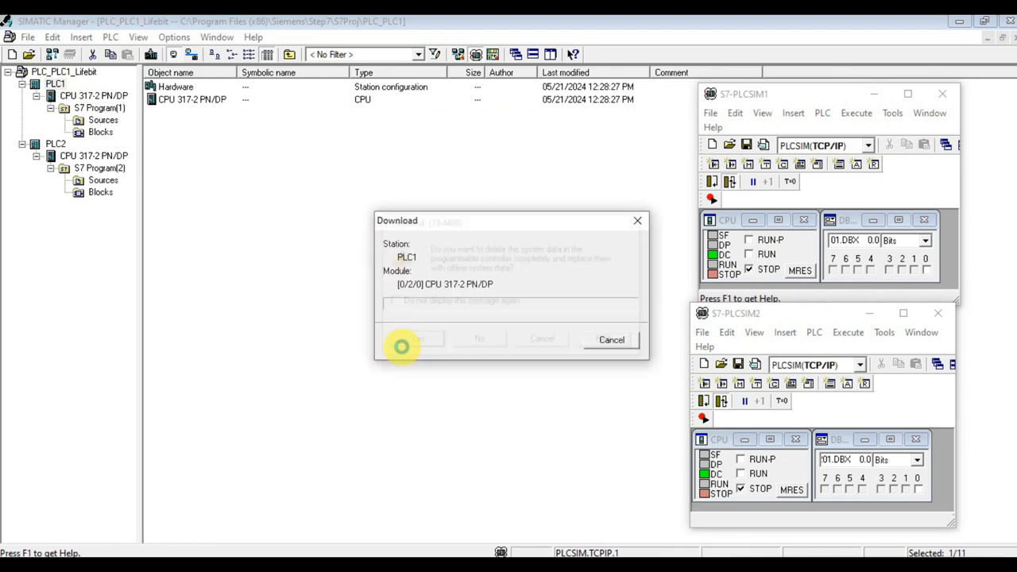
left_click(414, 340)
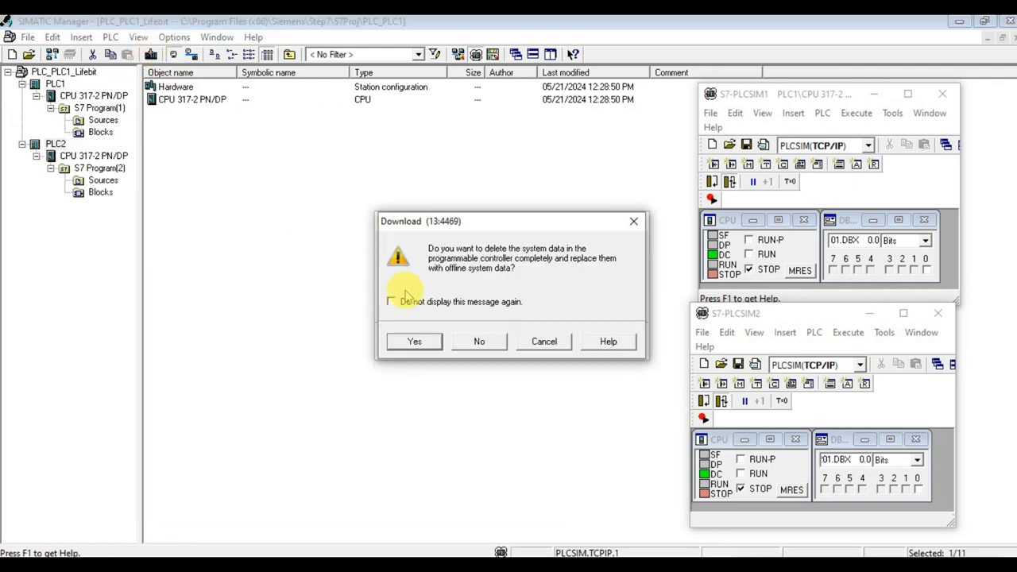
left_click(414, 340)
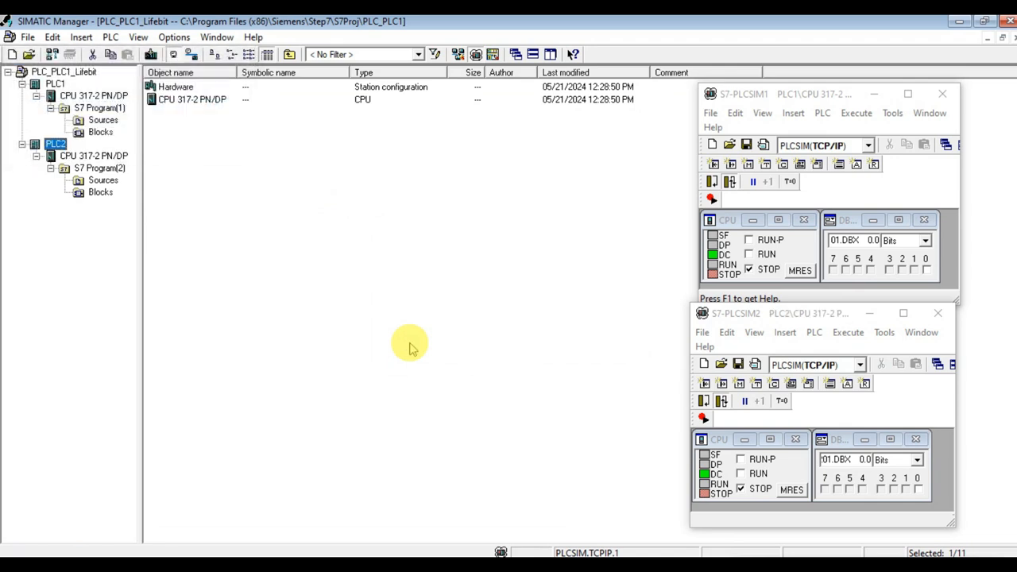
left_click(850, 240)
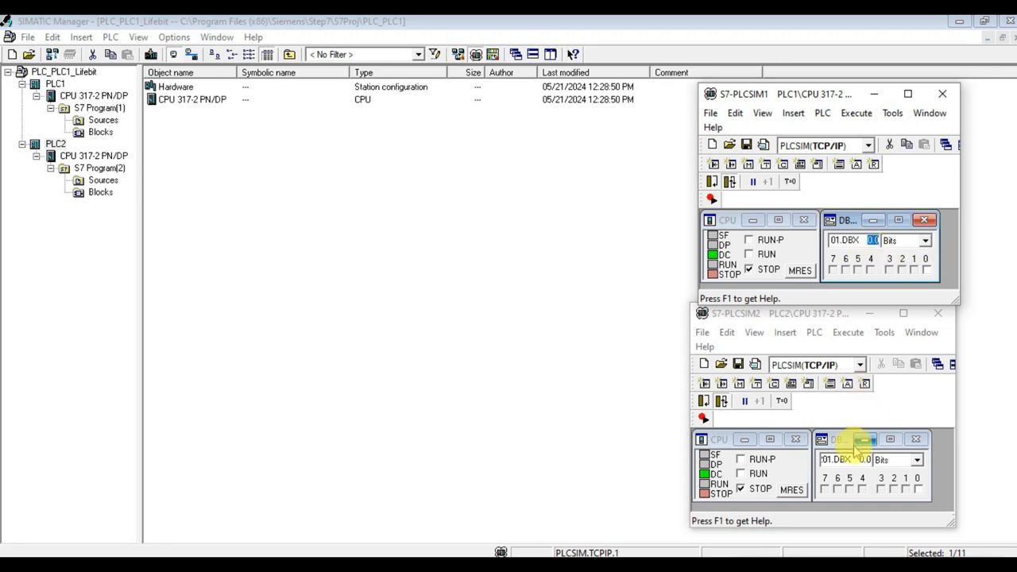
- Monitor DB201 received bits in PLCSIM2 and set the PLC2 simulated CPU to RUN-P
left_click(845, 439)
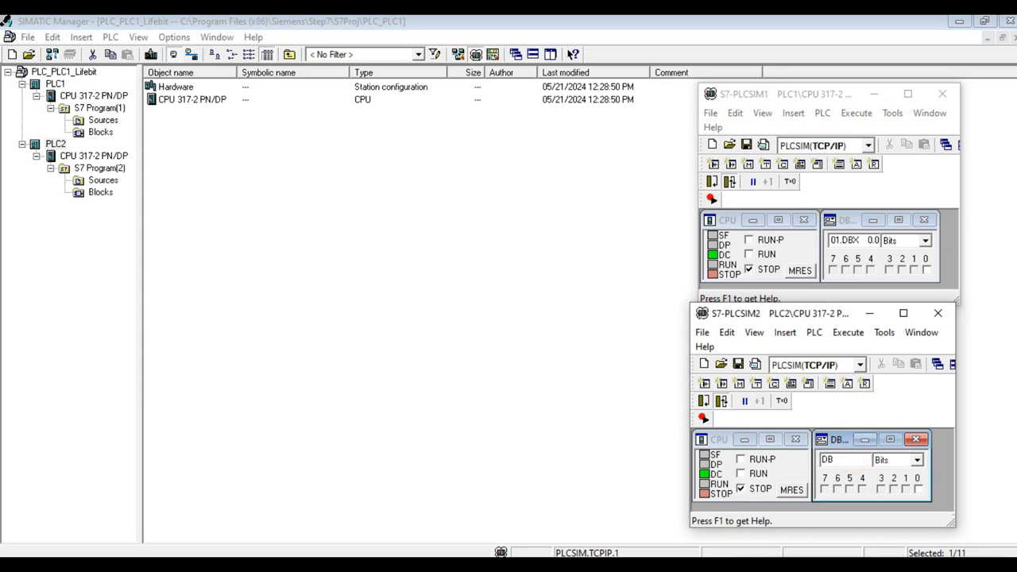
type("DB201.")
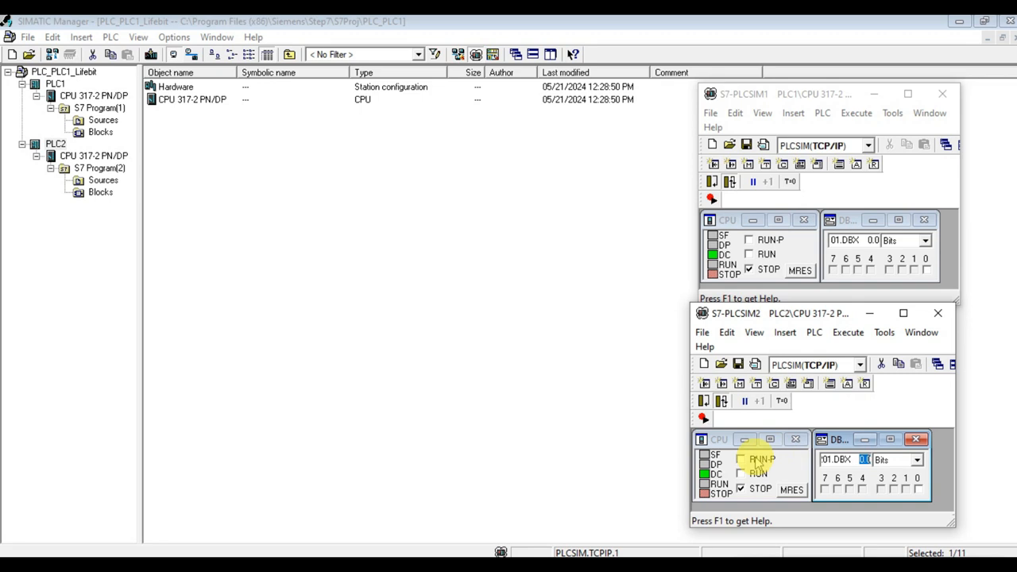
left_click(741, 458)
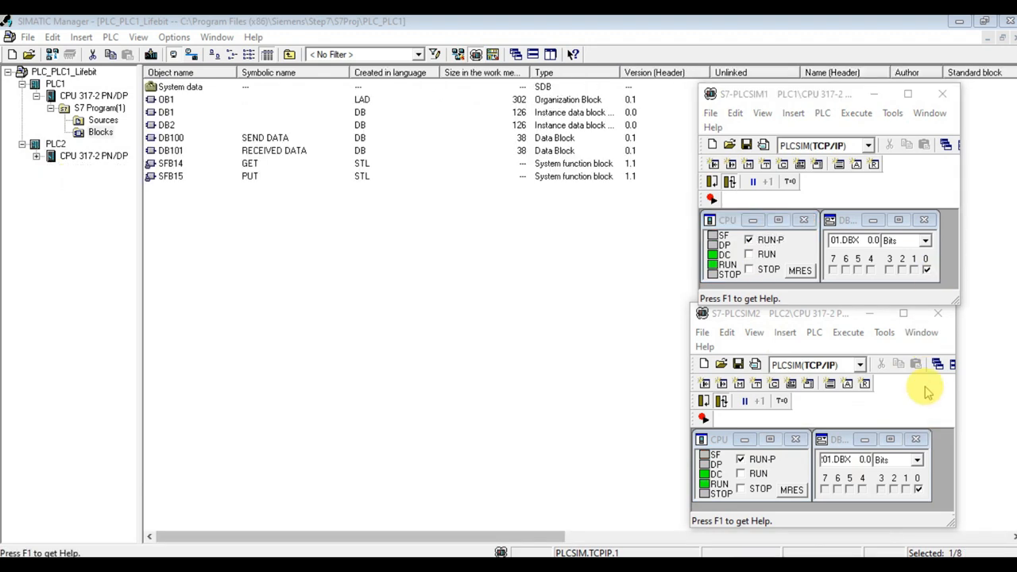
left_click(810, 315)
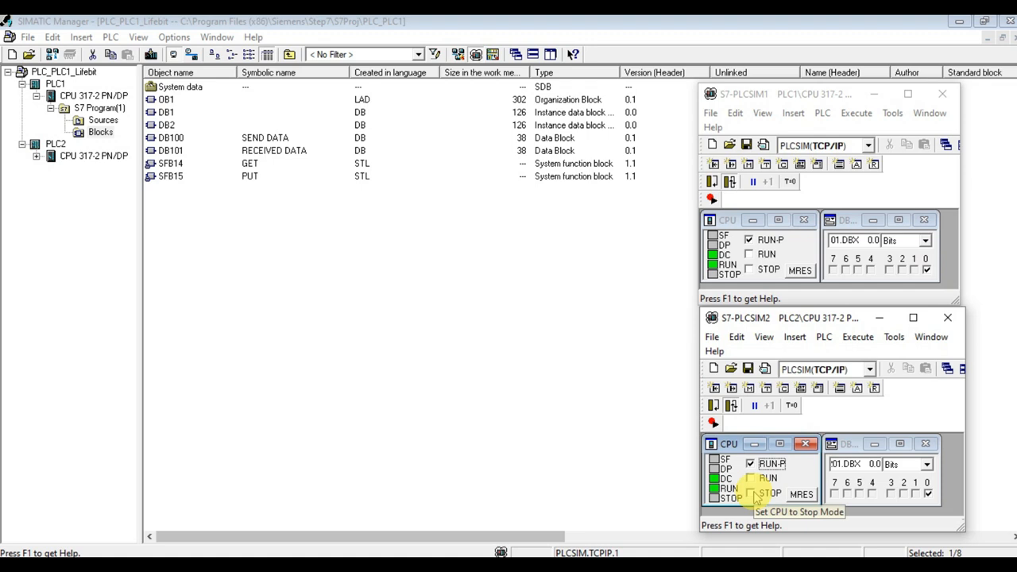
- Switch the PLC2 simulated CPU to STOP and back to RUN-P to test its life bit
left_click(750, 493)
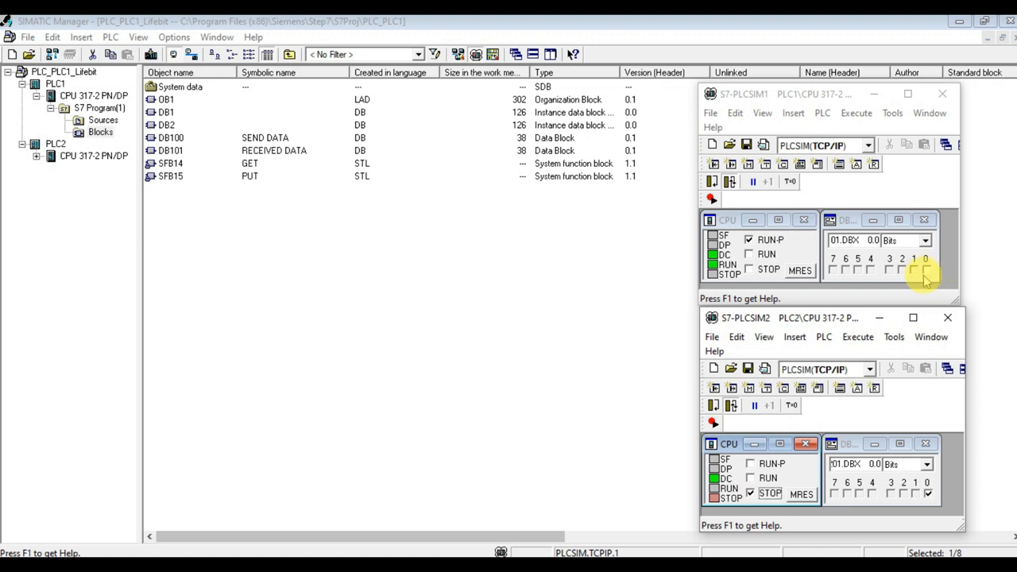
left_click(925, 270)
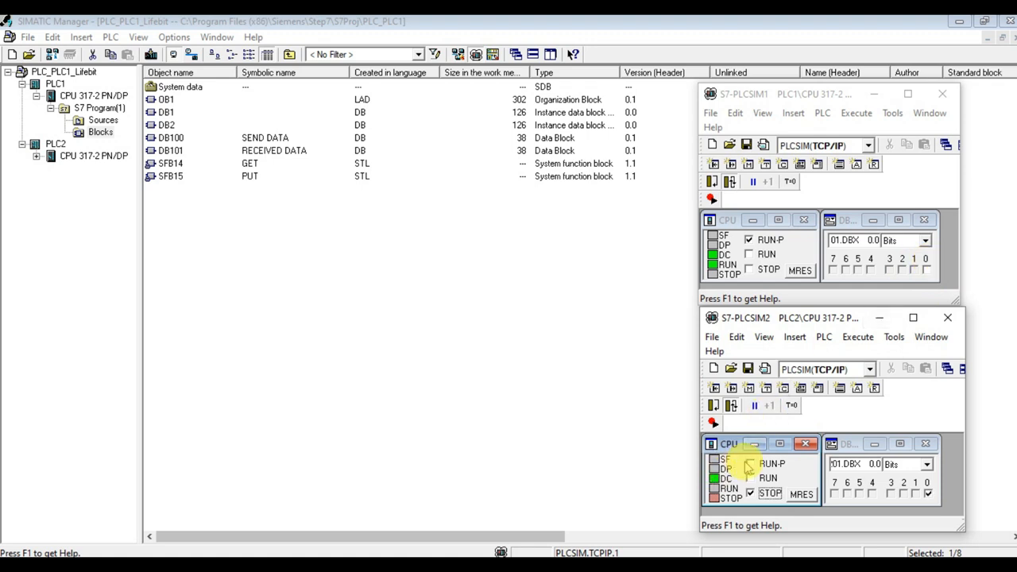
left_click(748, 464)
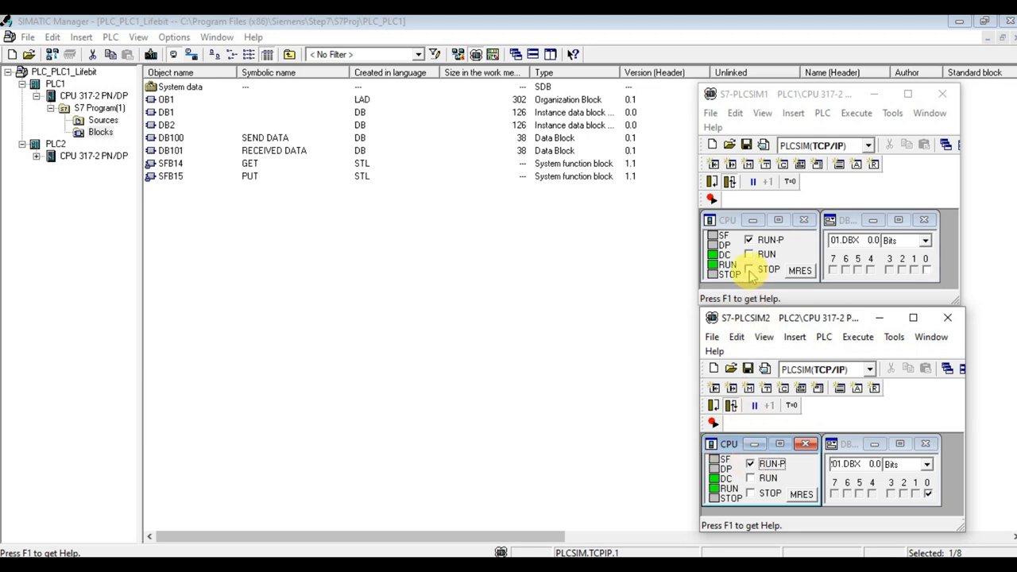
- Stop and restart the PLC1 simulated CPU twice, leaving both running, and reopen PLC1's OB1
left_click(749, 271)
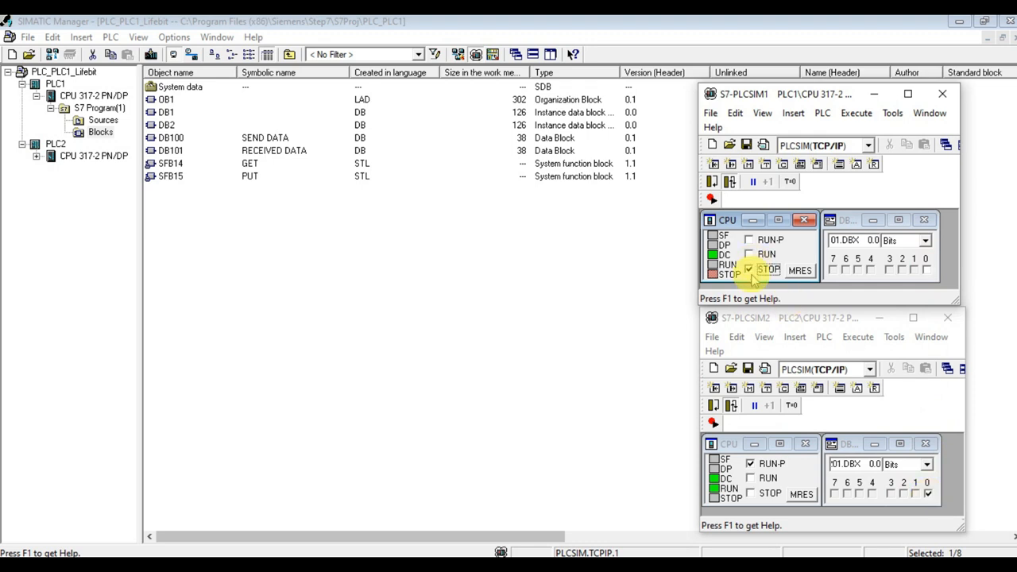
left_click(750, 240)
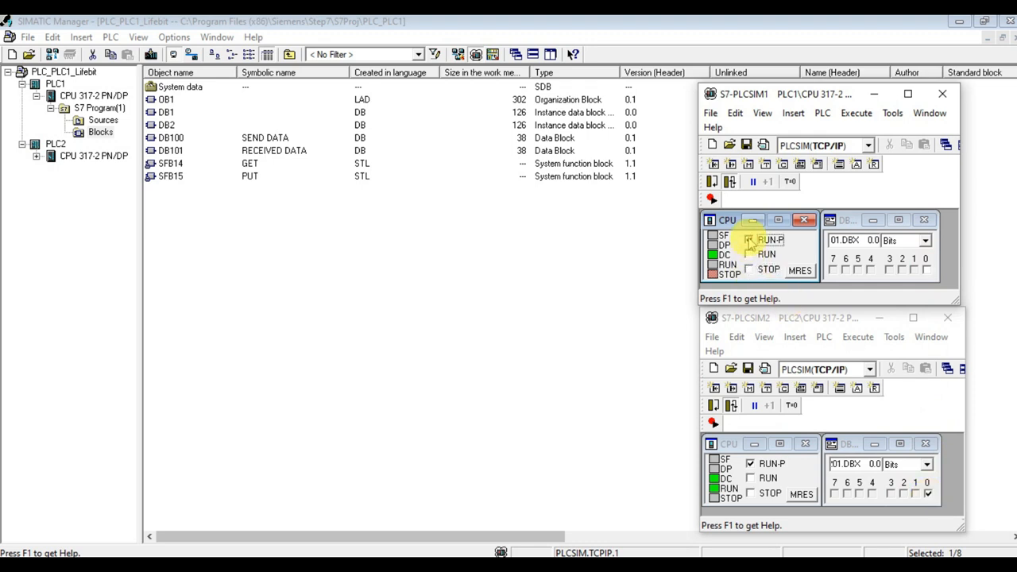
left_click(748, 238)
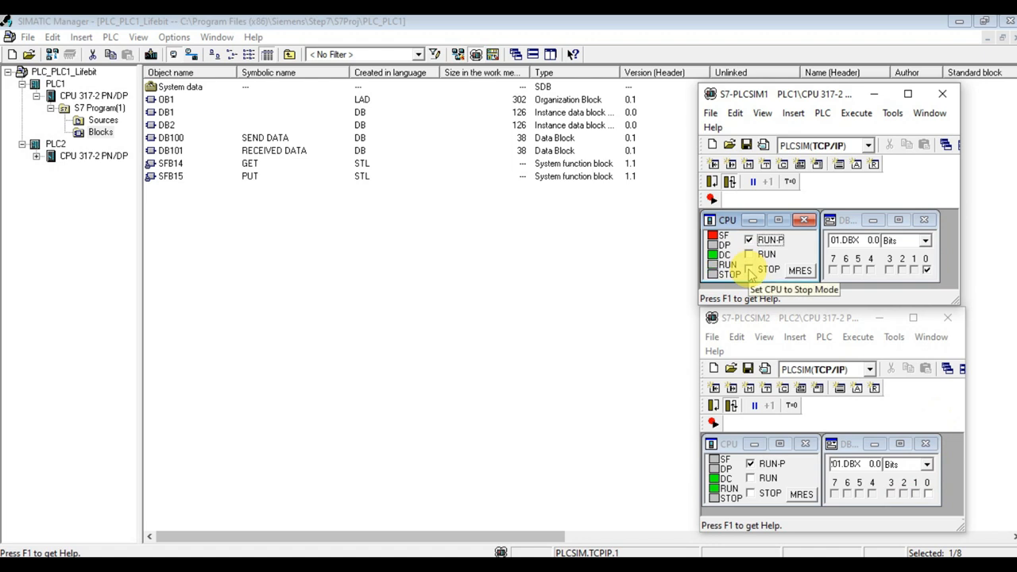
left_click(769, 268)
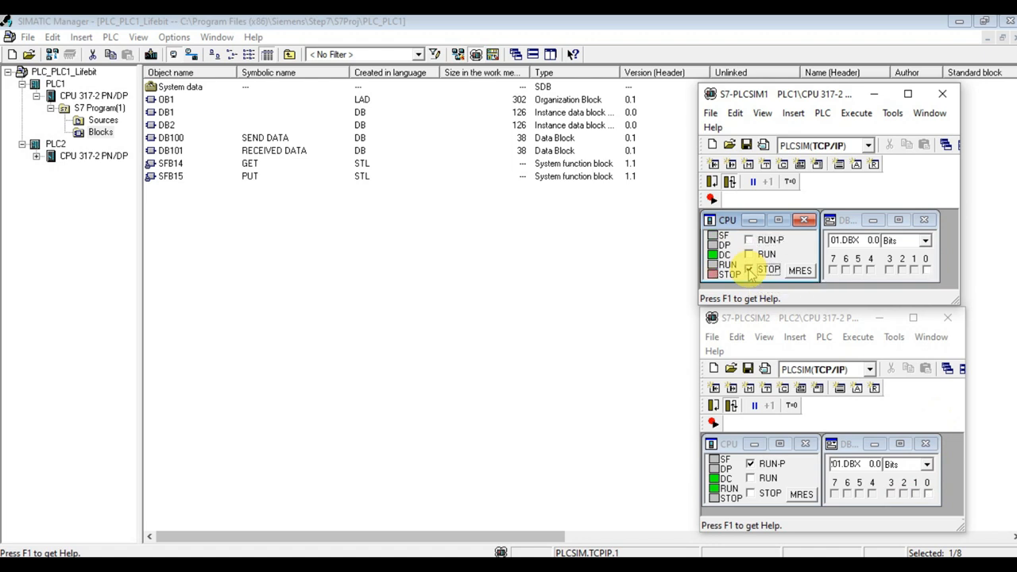
left_click(747, 240)
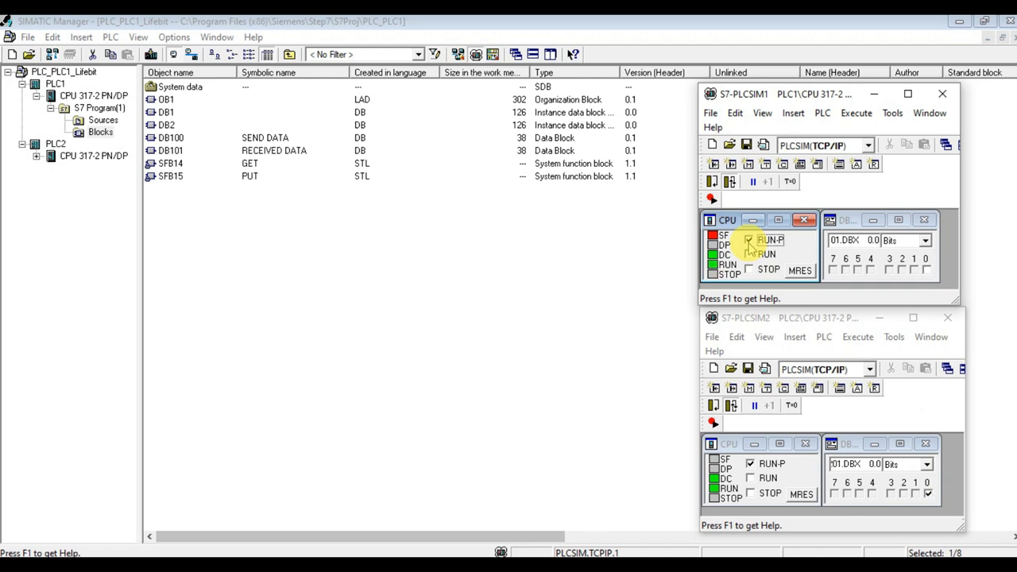
double_click(167, 98)
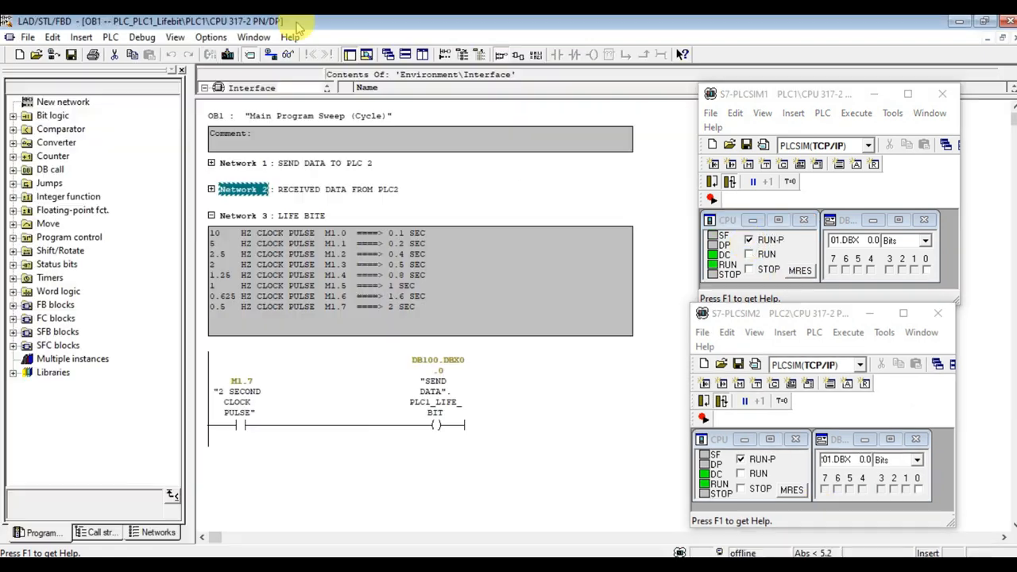